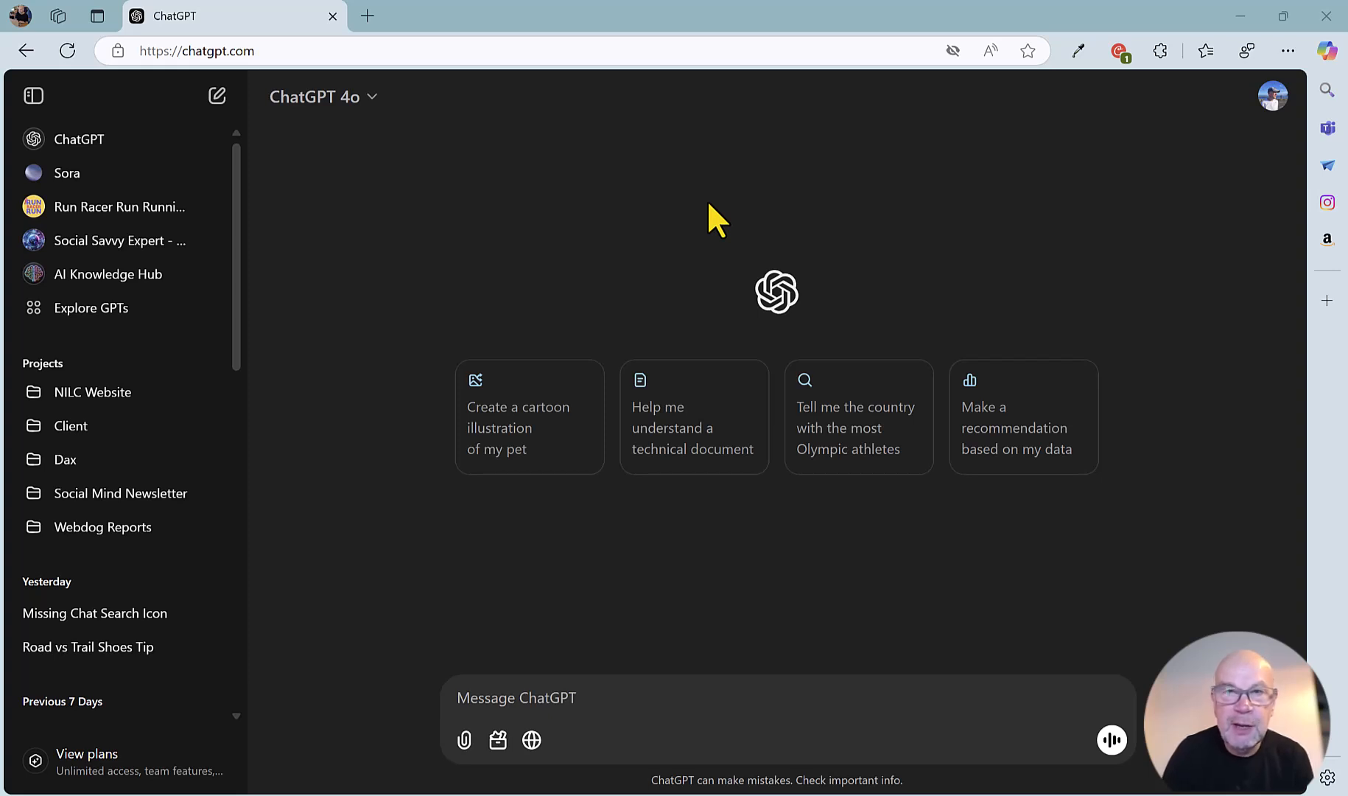
mouse_move(284, 362)
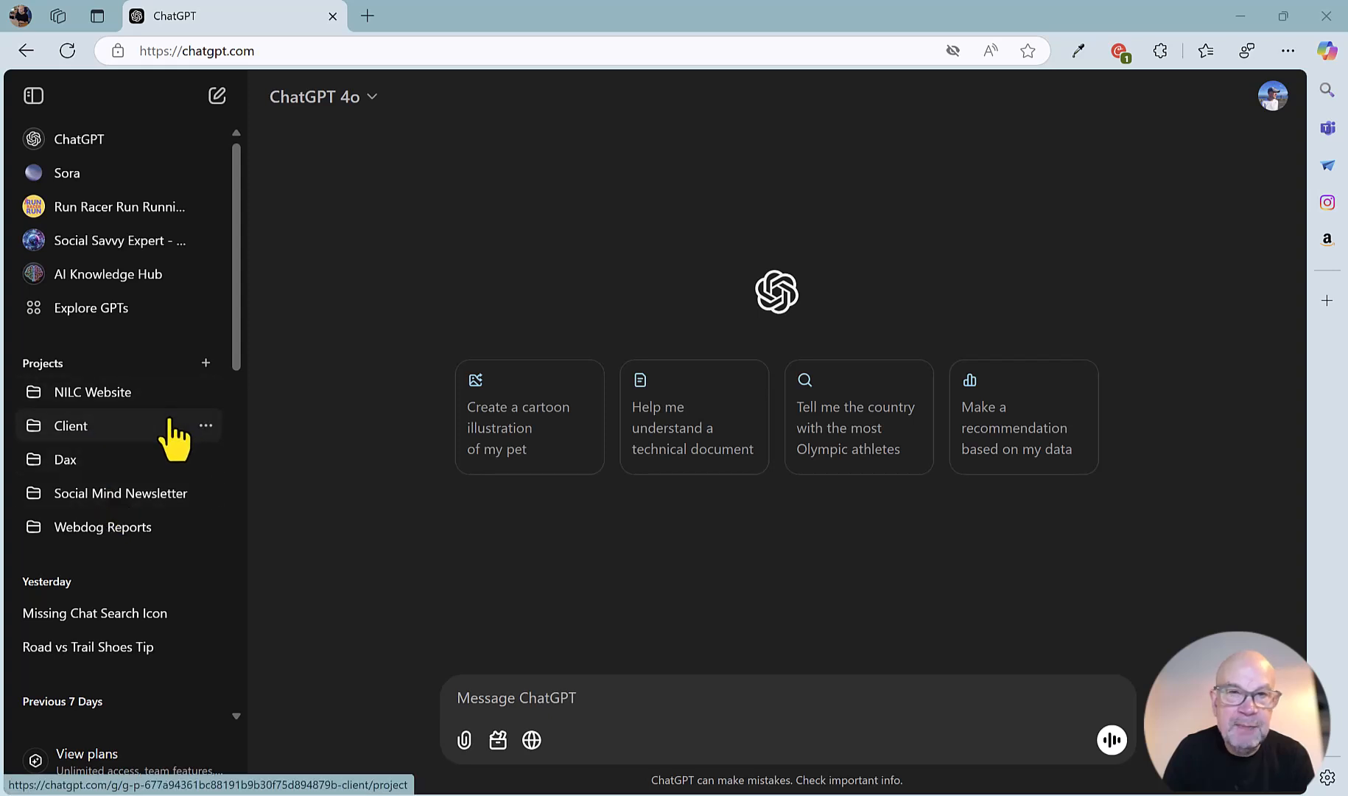
mouse_move(71, 426)
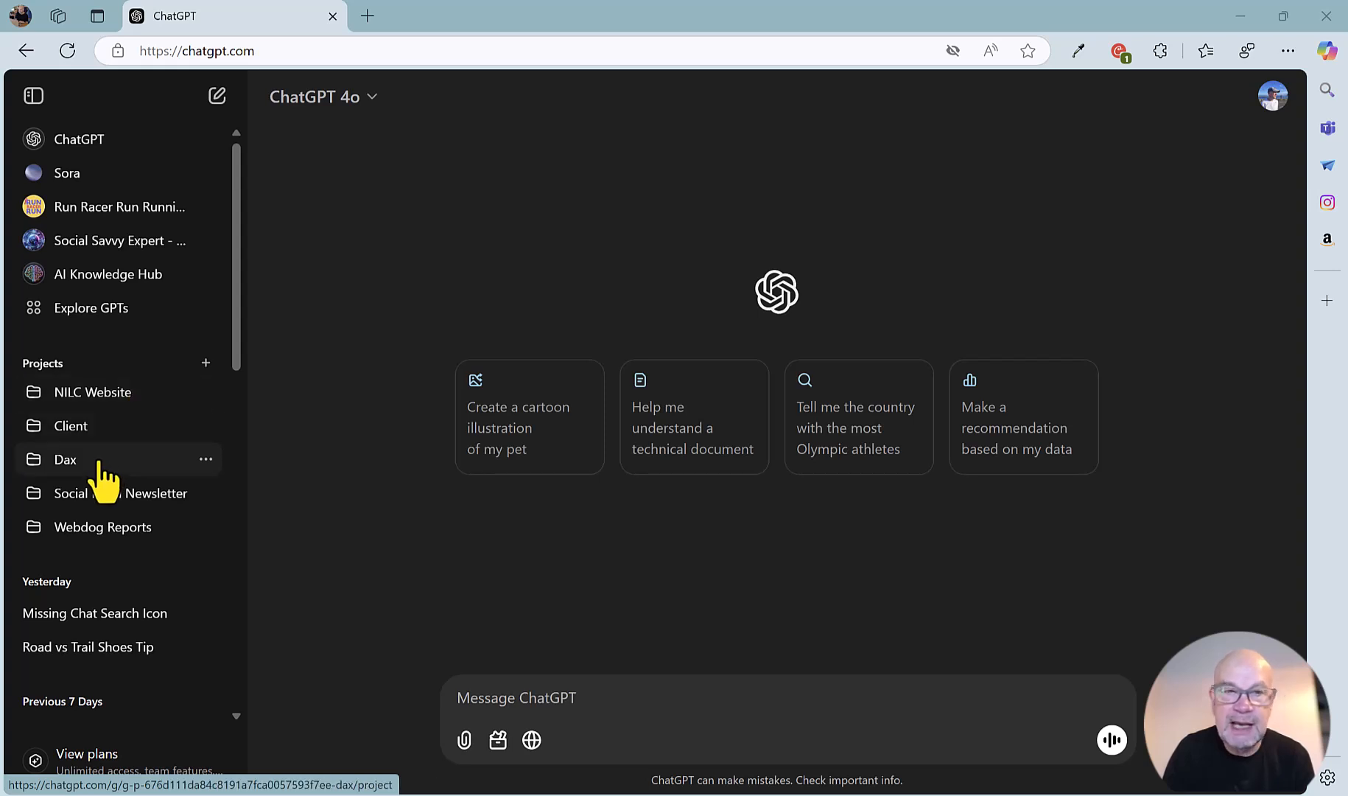
mouse_move(66, 458)
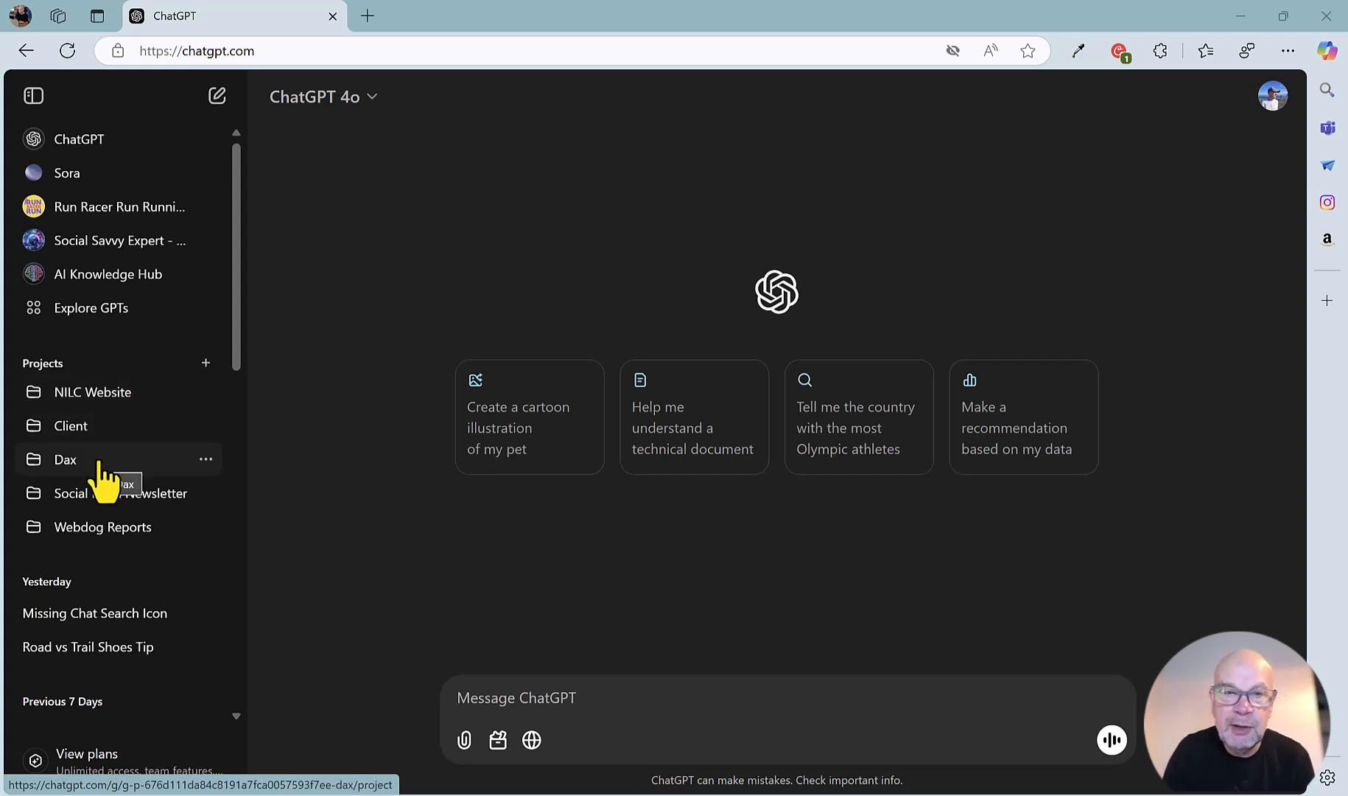
mouse_move(102, 527)
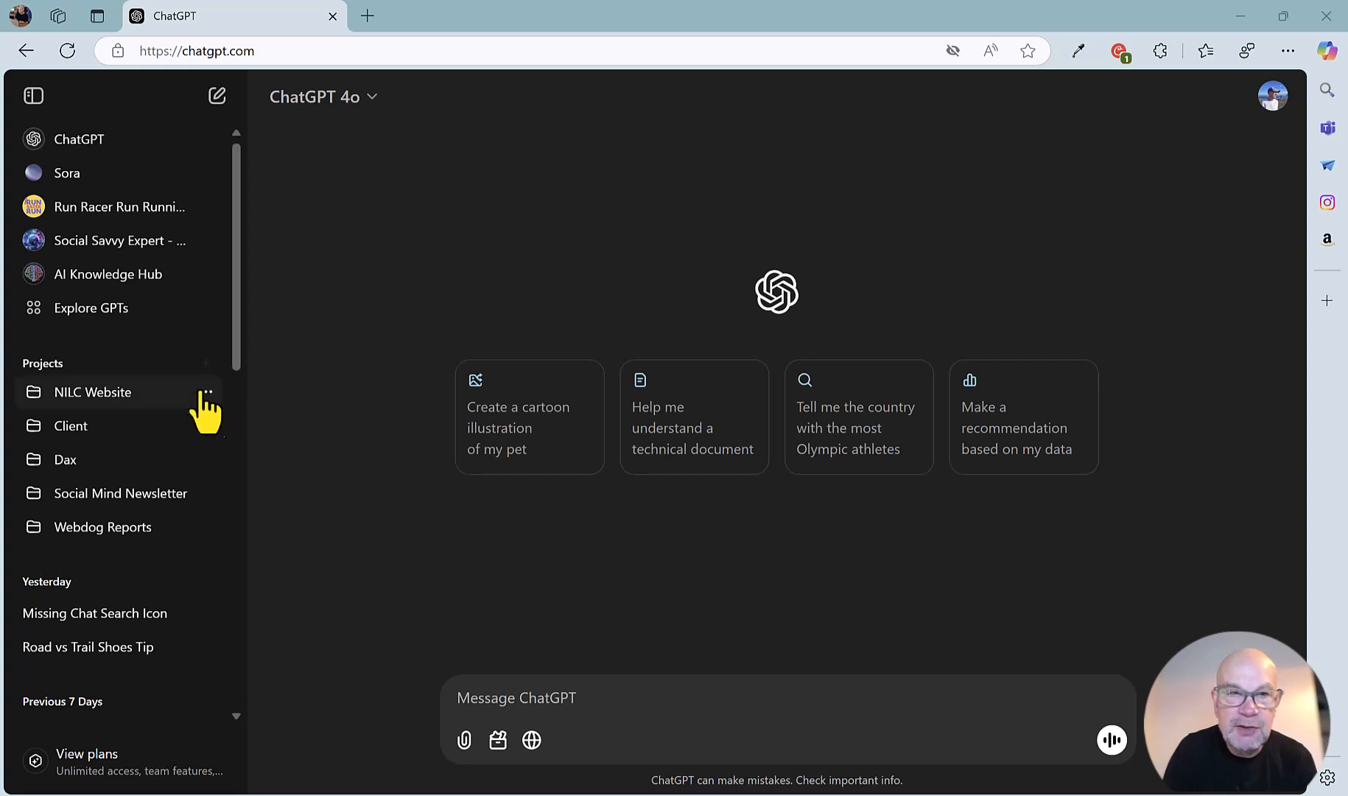
mouse_move(52, 379)
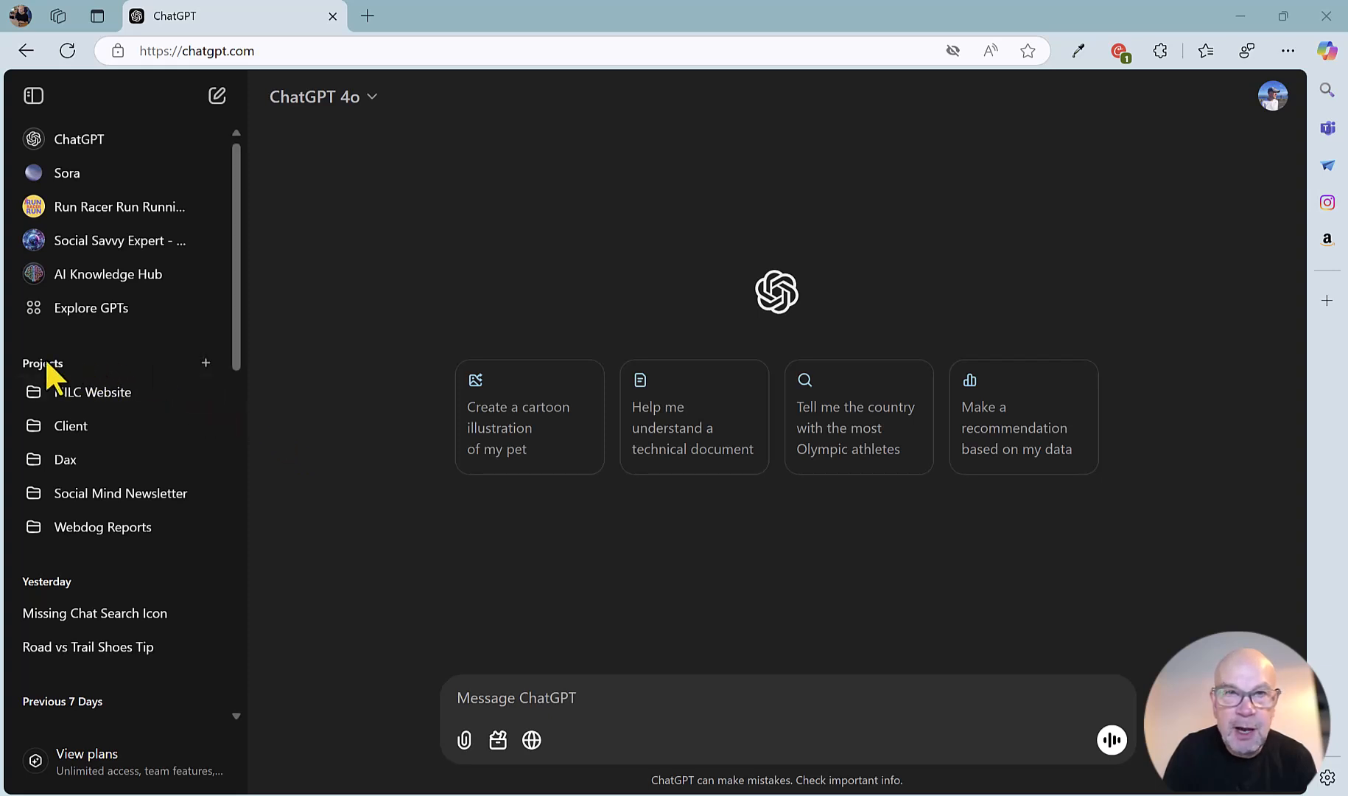
mouse_move(206, 363)
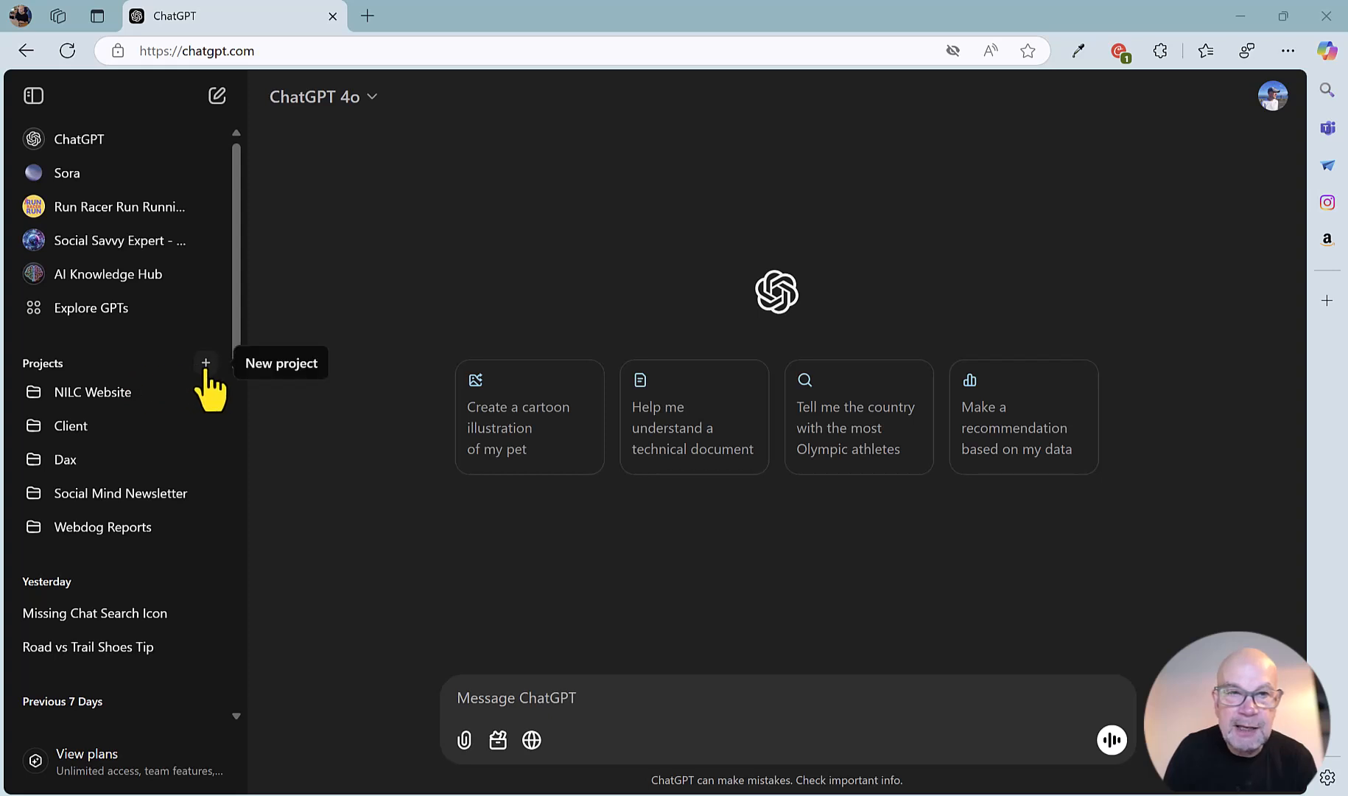
Step: Create a new project named 'Test project' and open its empty page
left_click(205, 362)
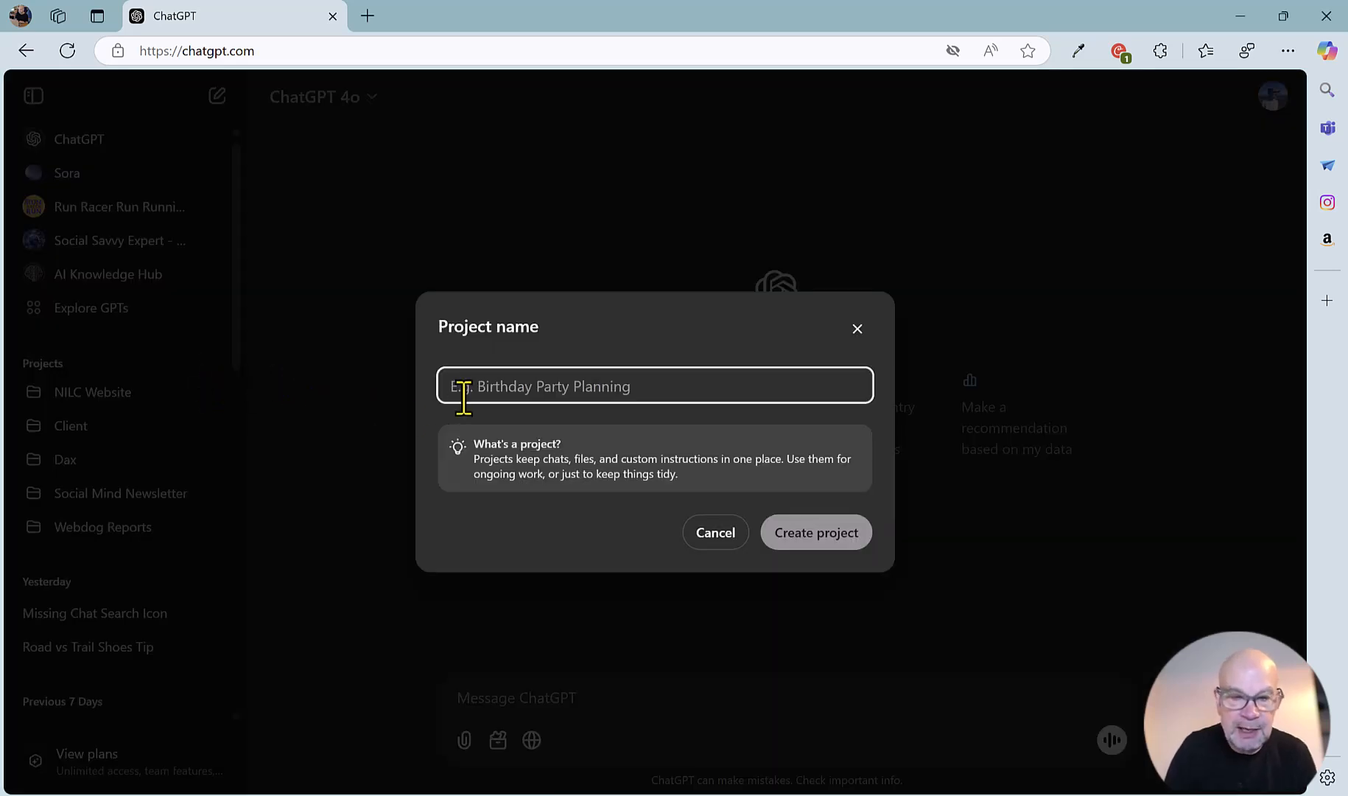
type("Test proje")
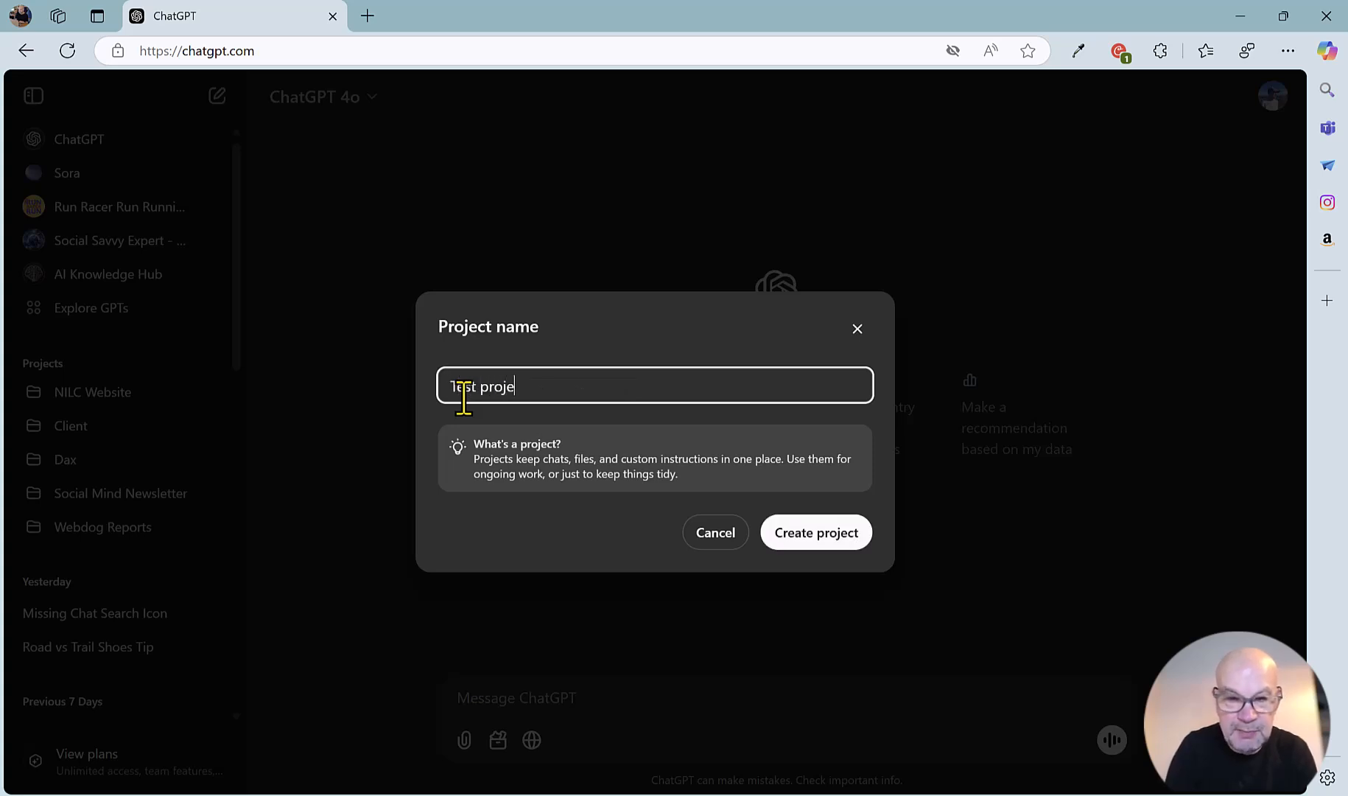
type("ct")
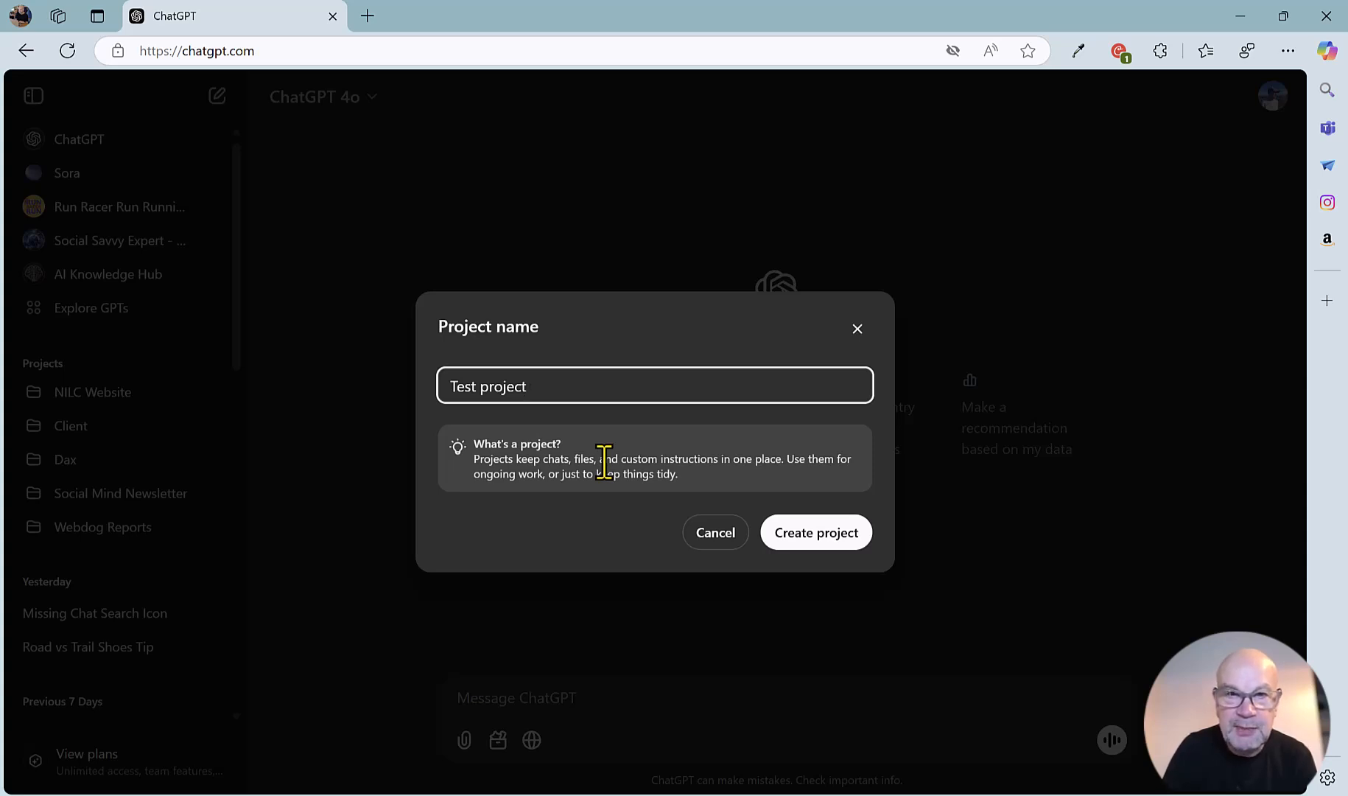
left_click(815, 532)
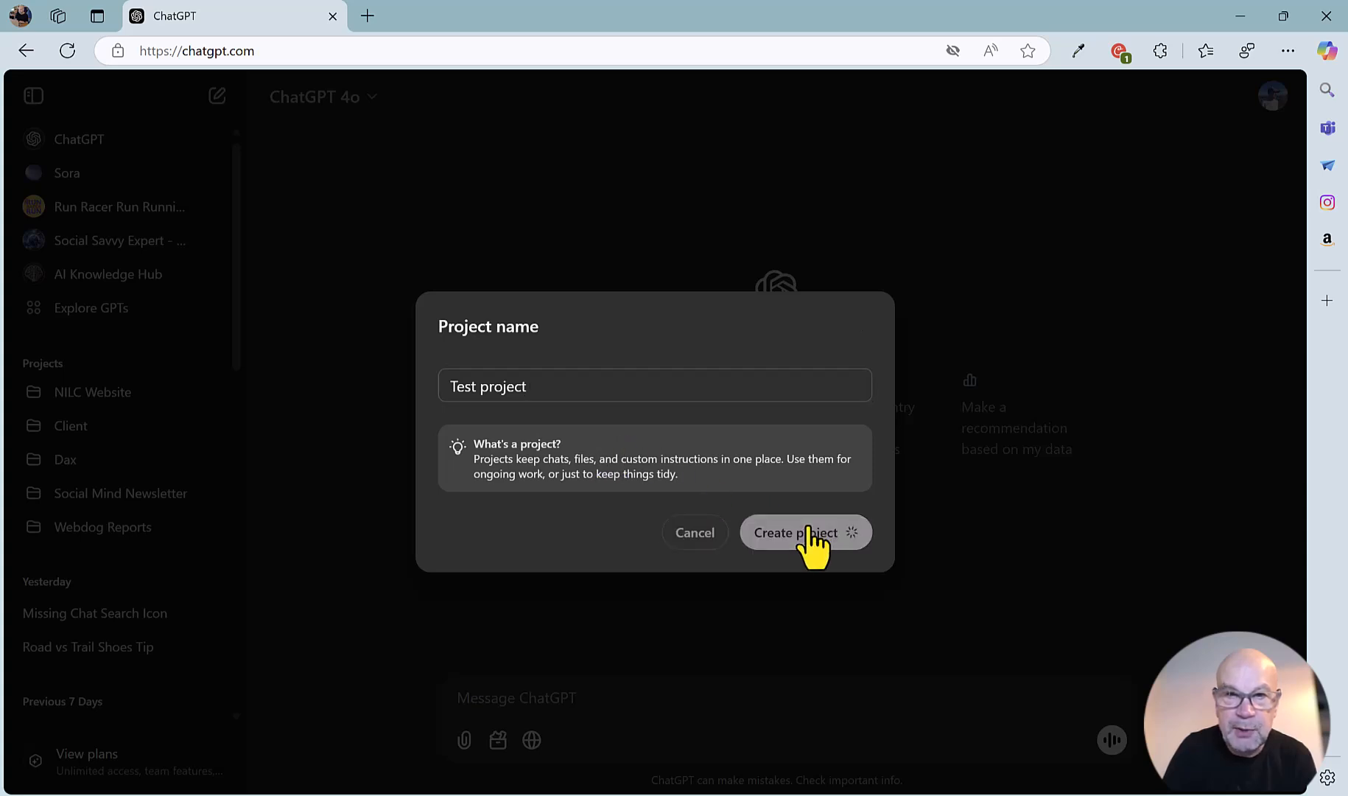
left_click(794, 533)
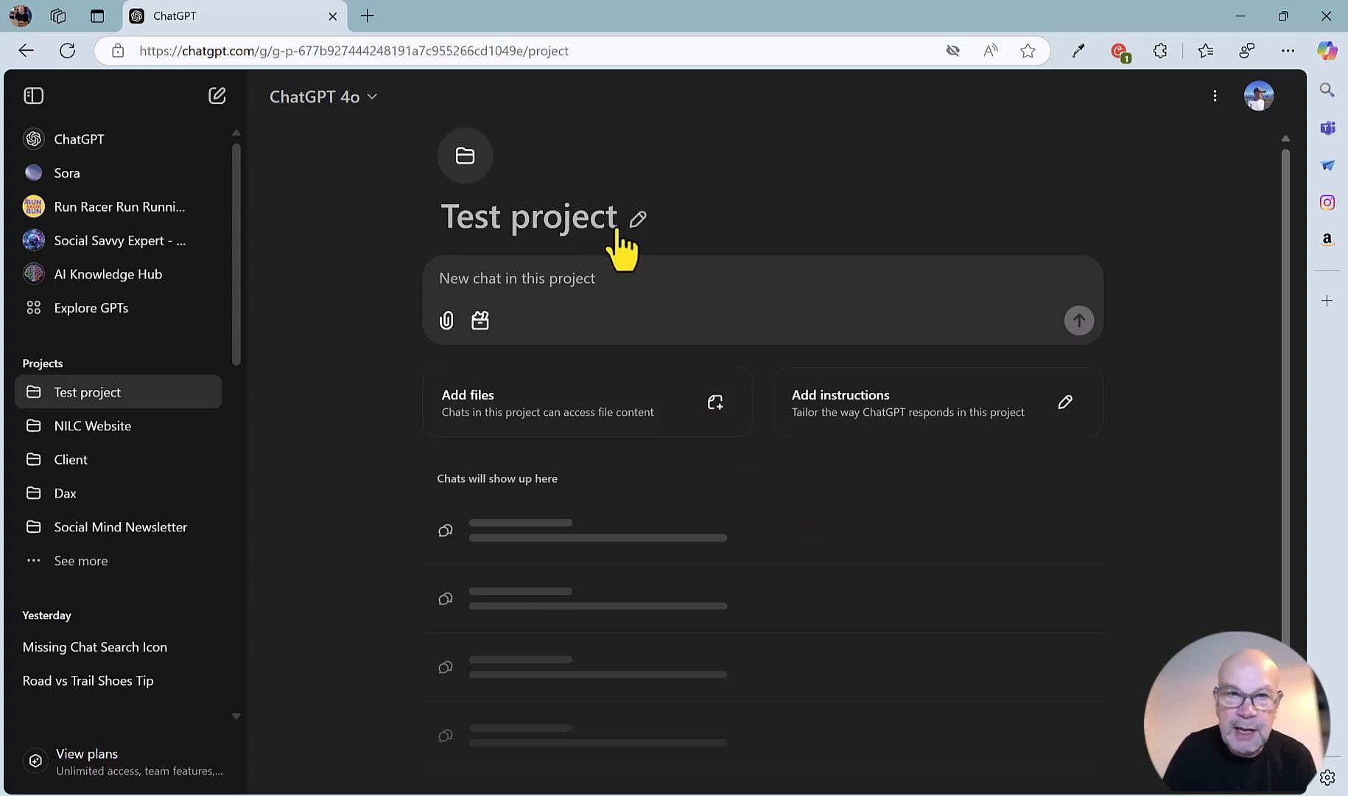
left_click(637, 217)
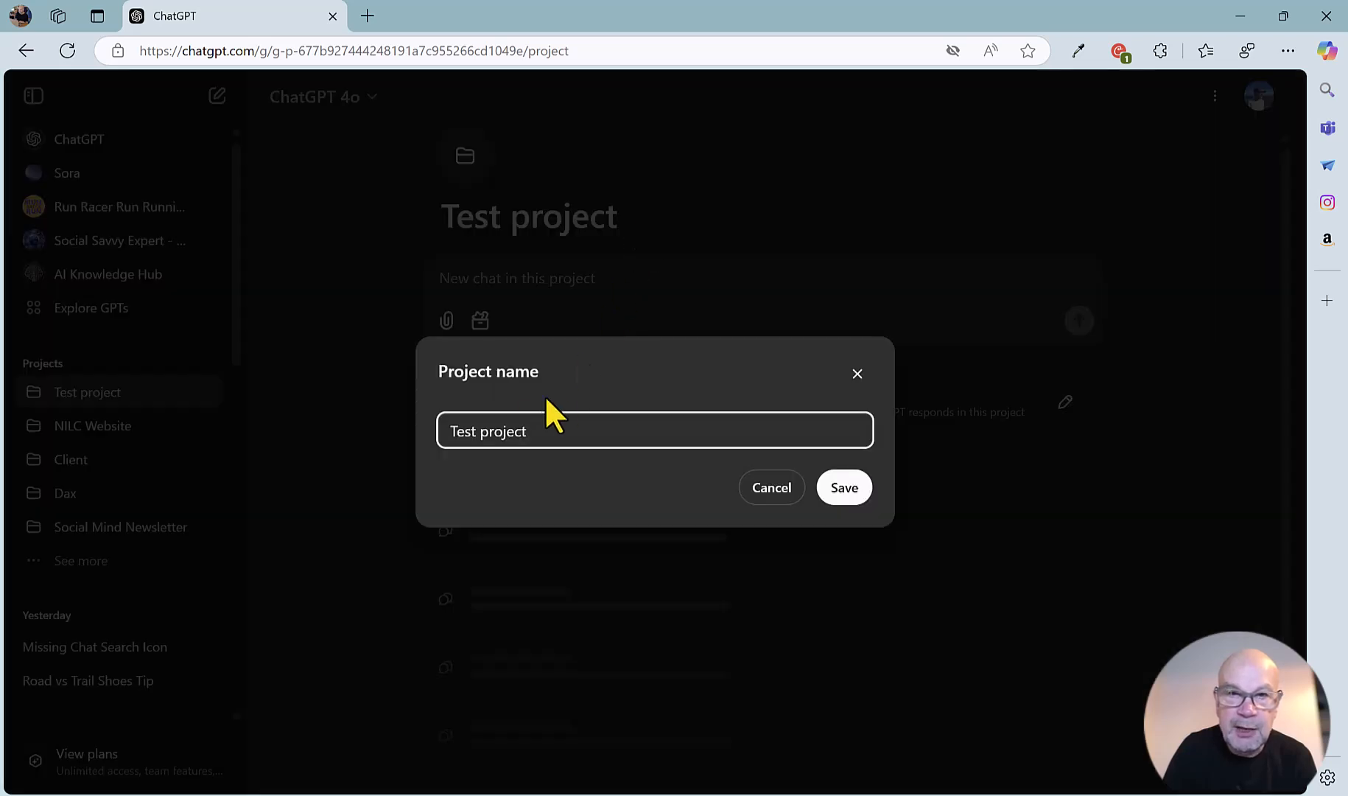
left_click(770, 487)
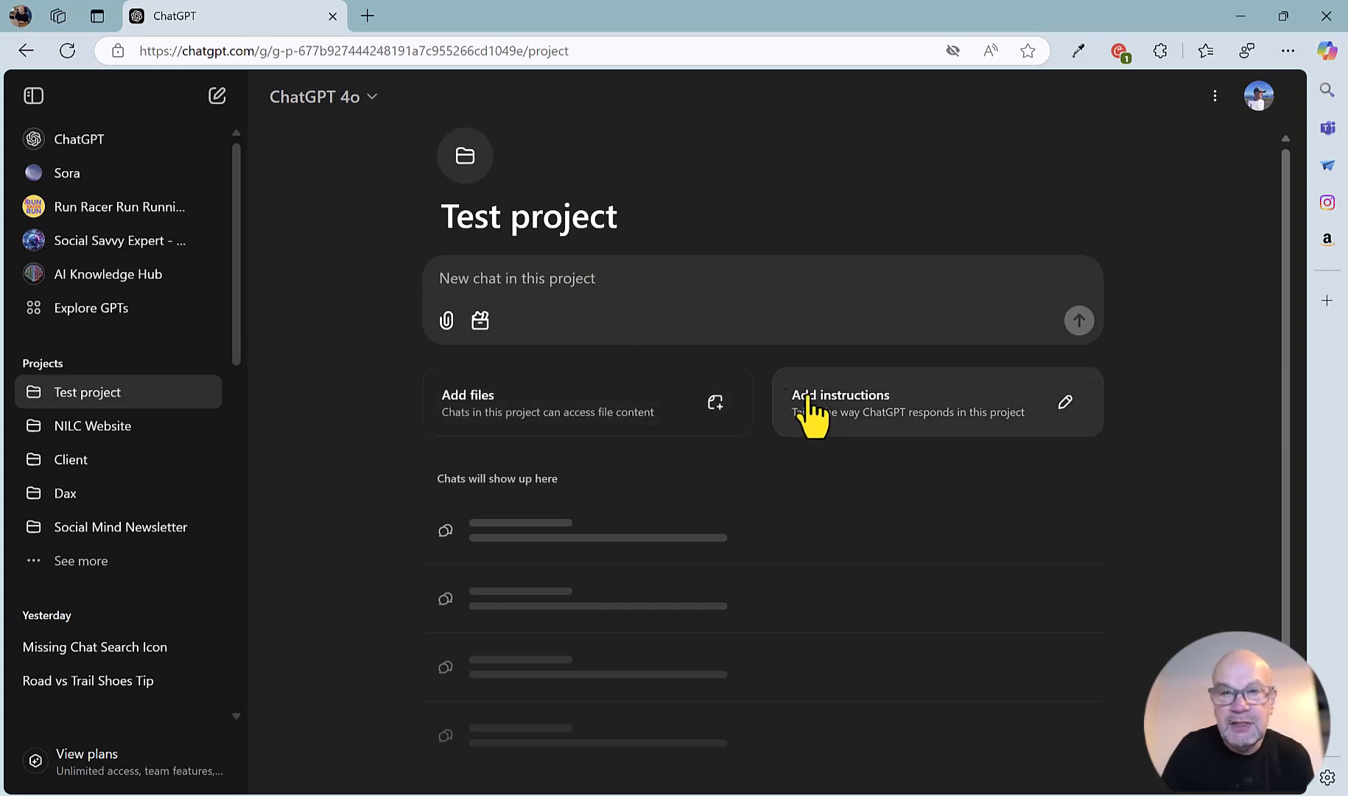
mouse_move(860, 417)
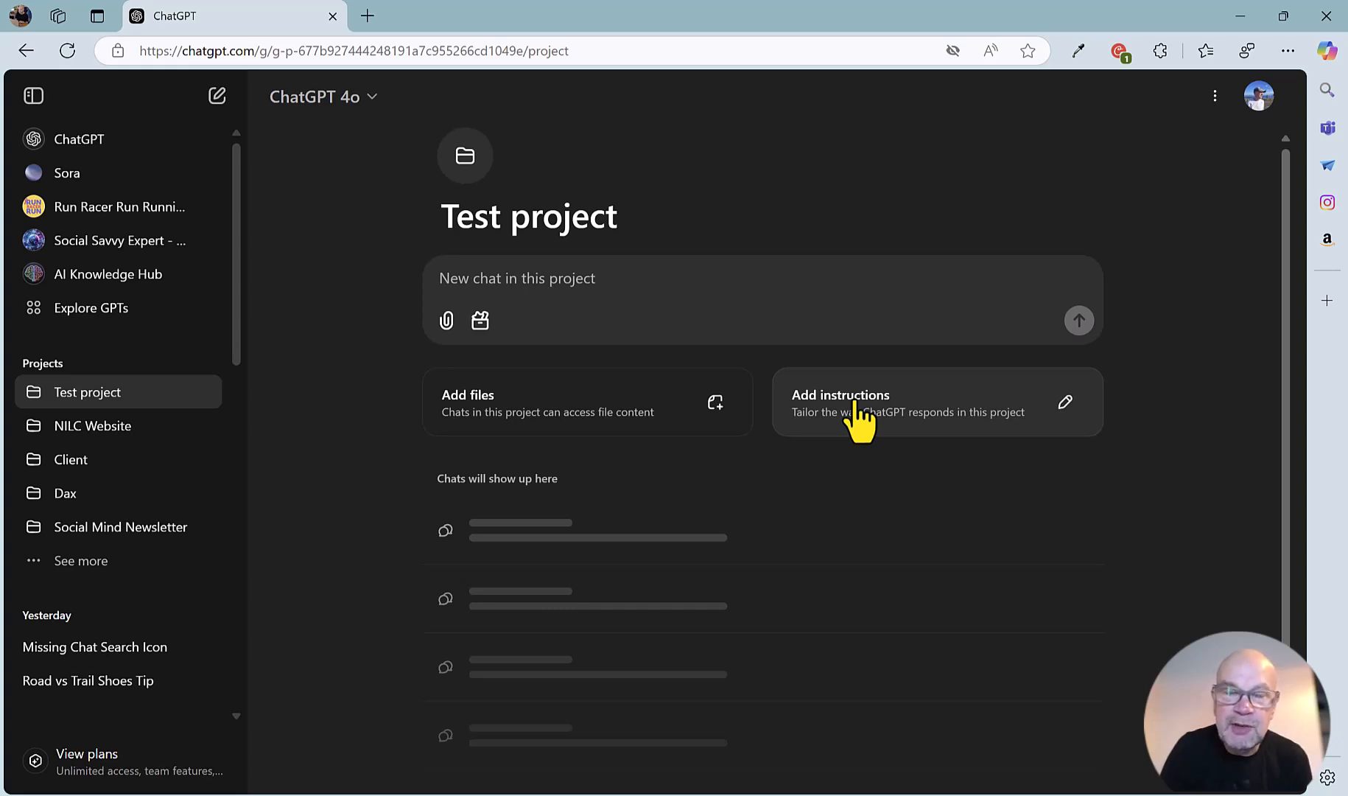
mouse_move(1260, 95)
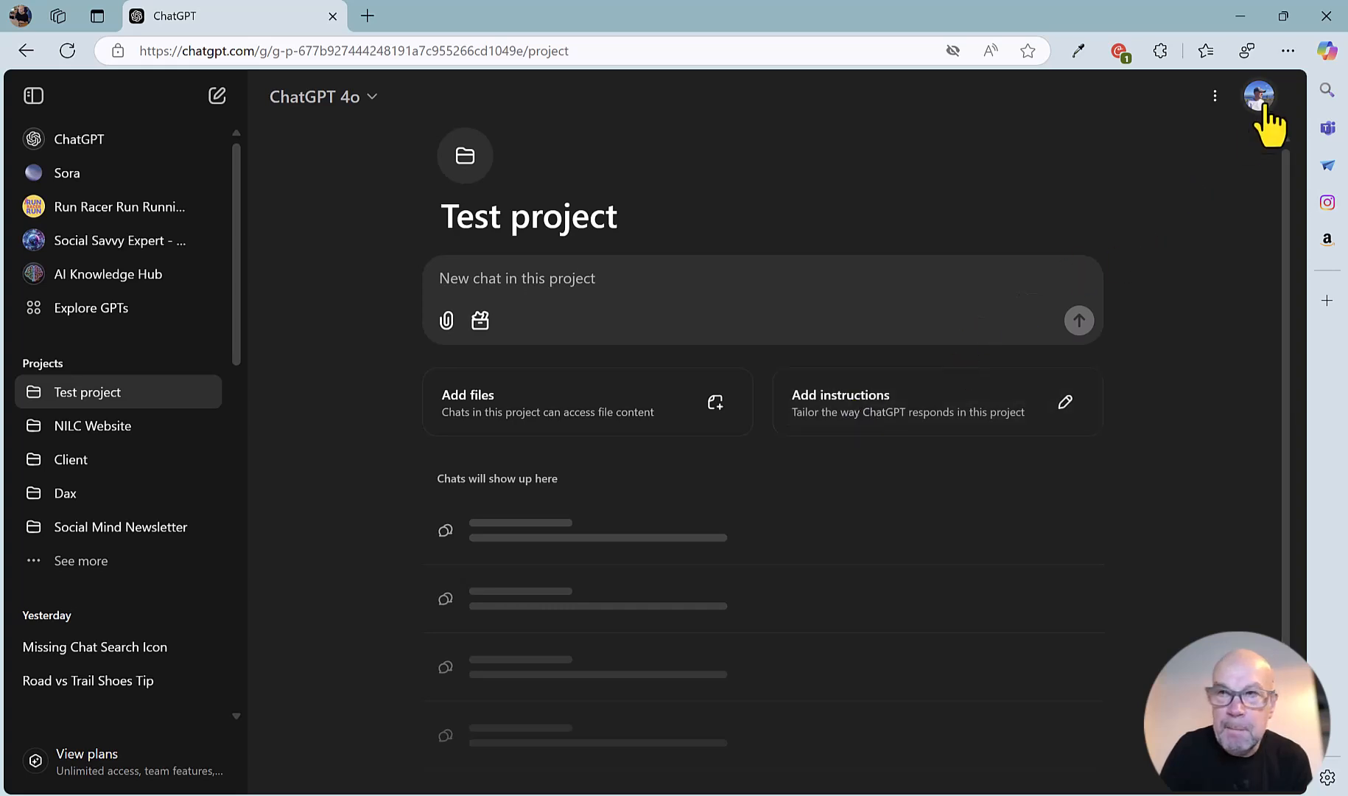
Step: Open Customize ChatGPT from the account menu and cancel without saving
left_click(1258, 94)
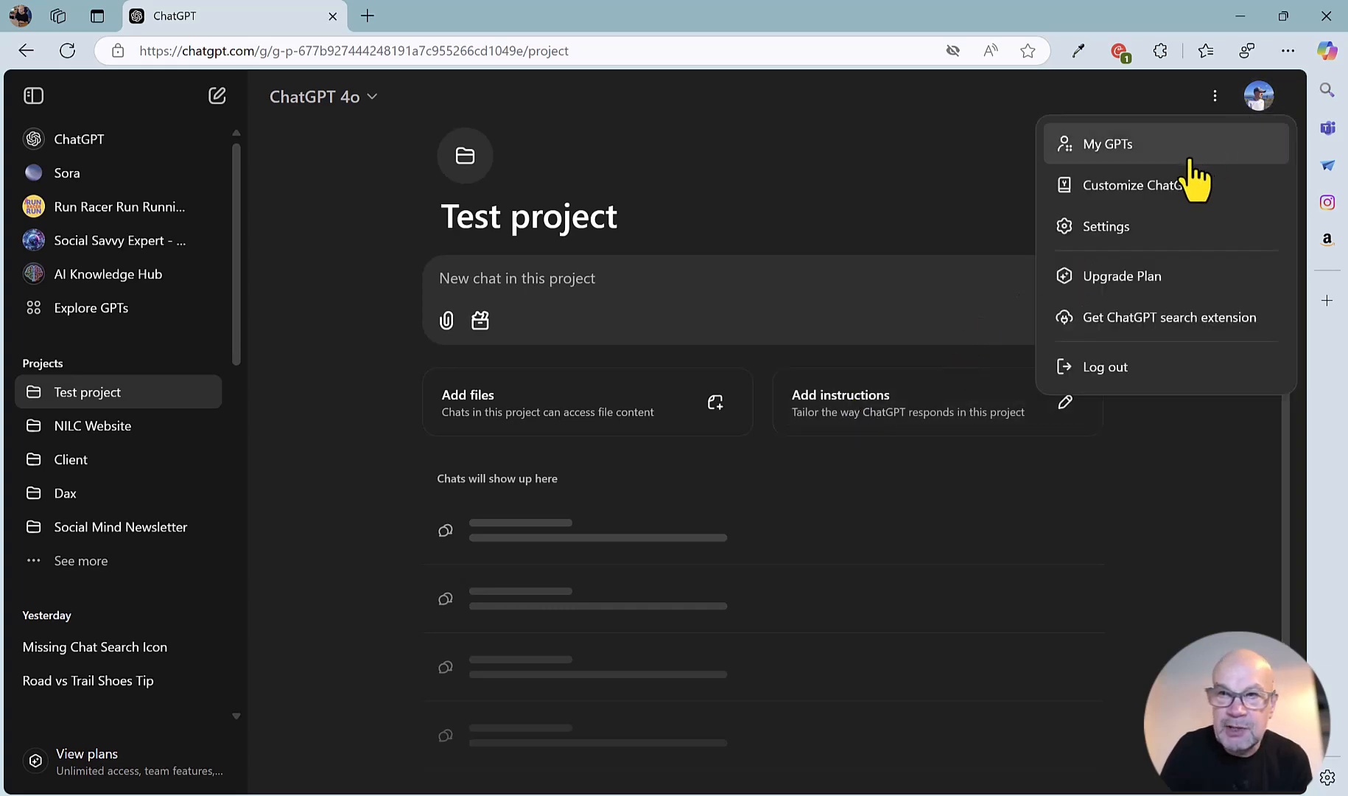
mouse_move(1142, 185)
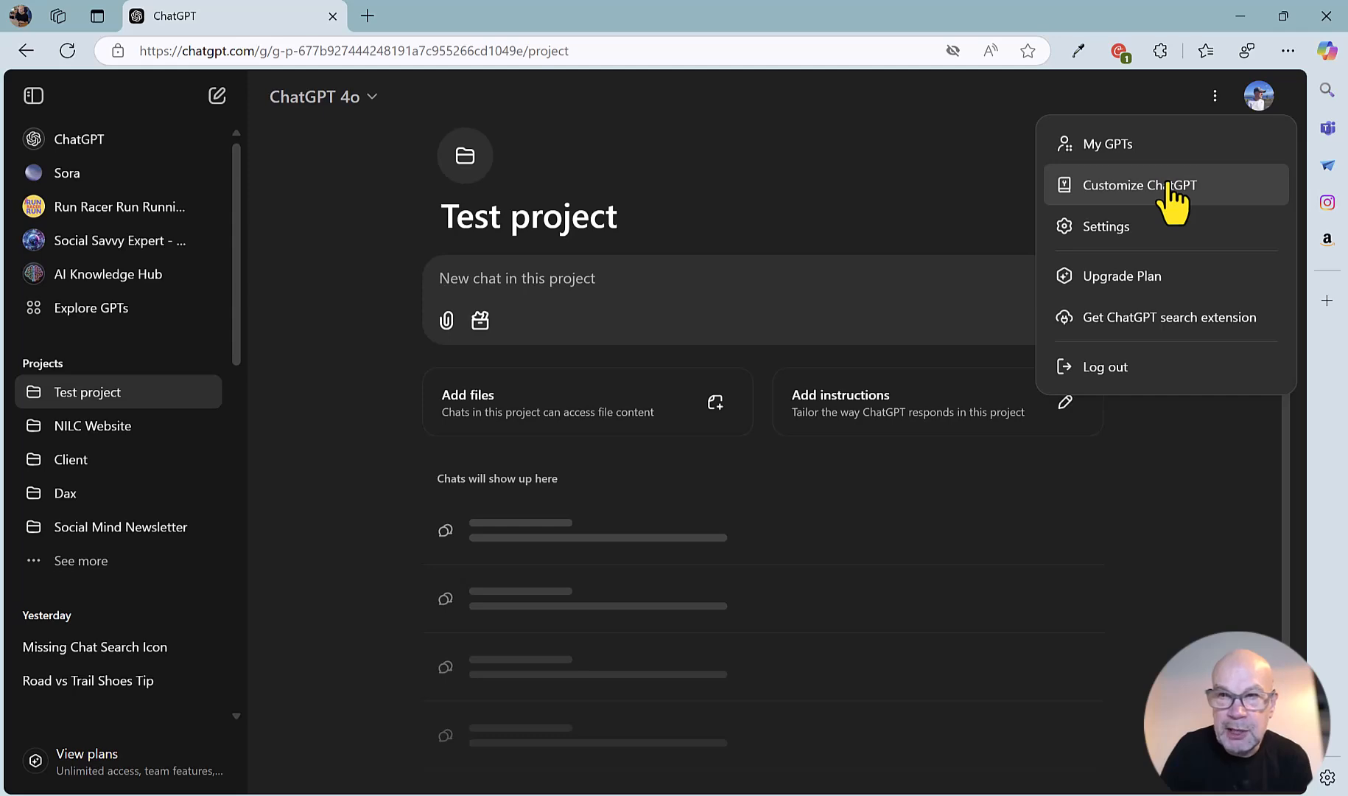
left_click(1143, 185)
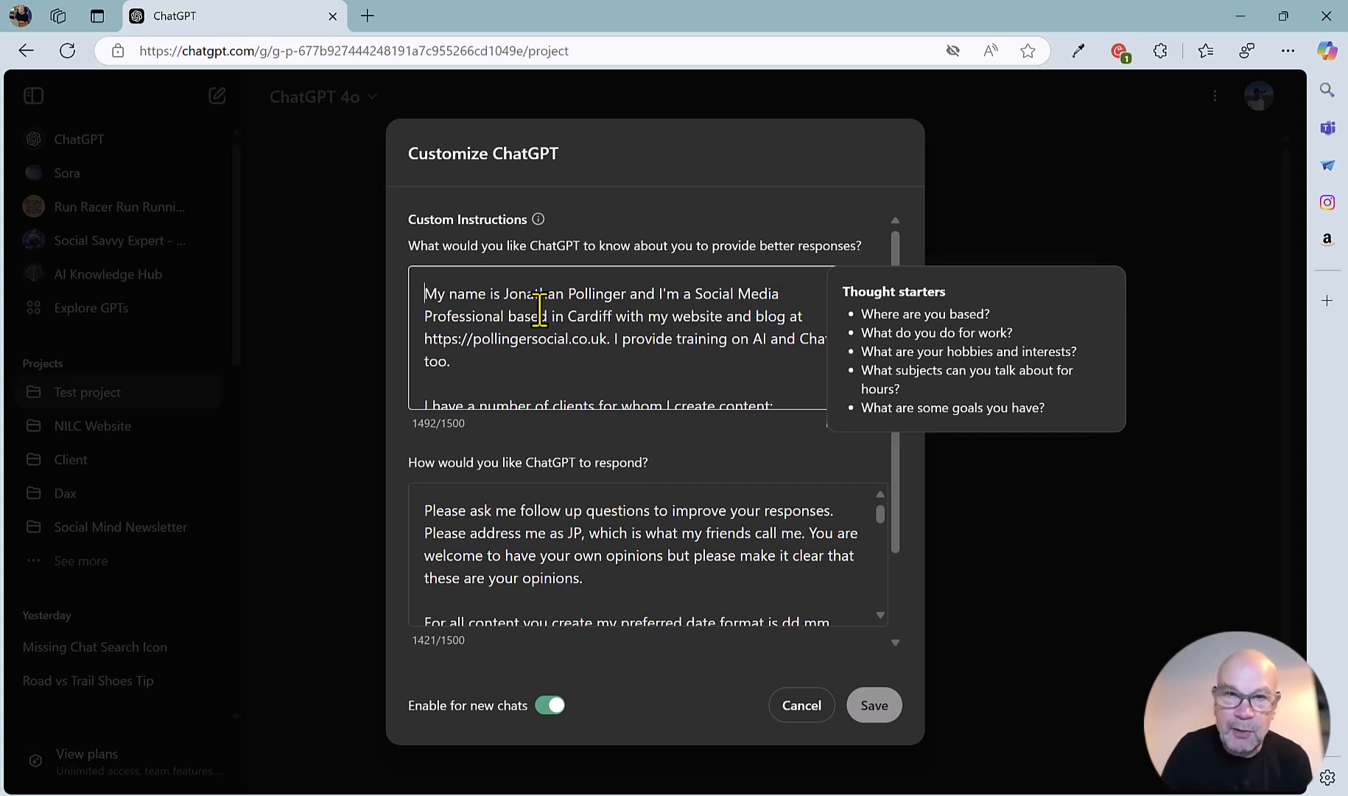
mouse_move(549, 297)
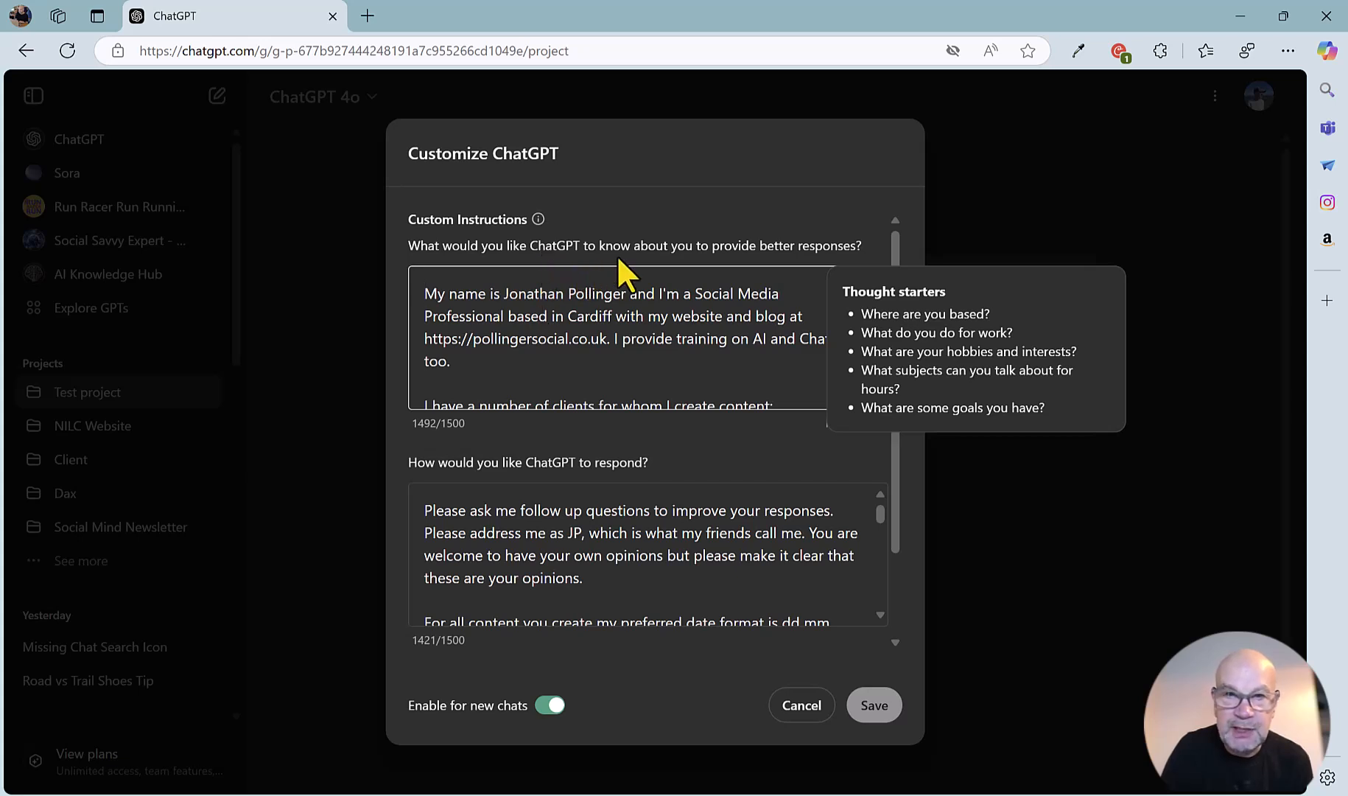
mouse_move(786, 268)
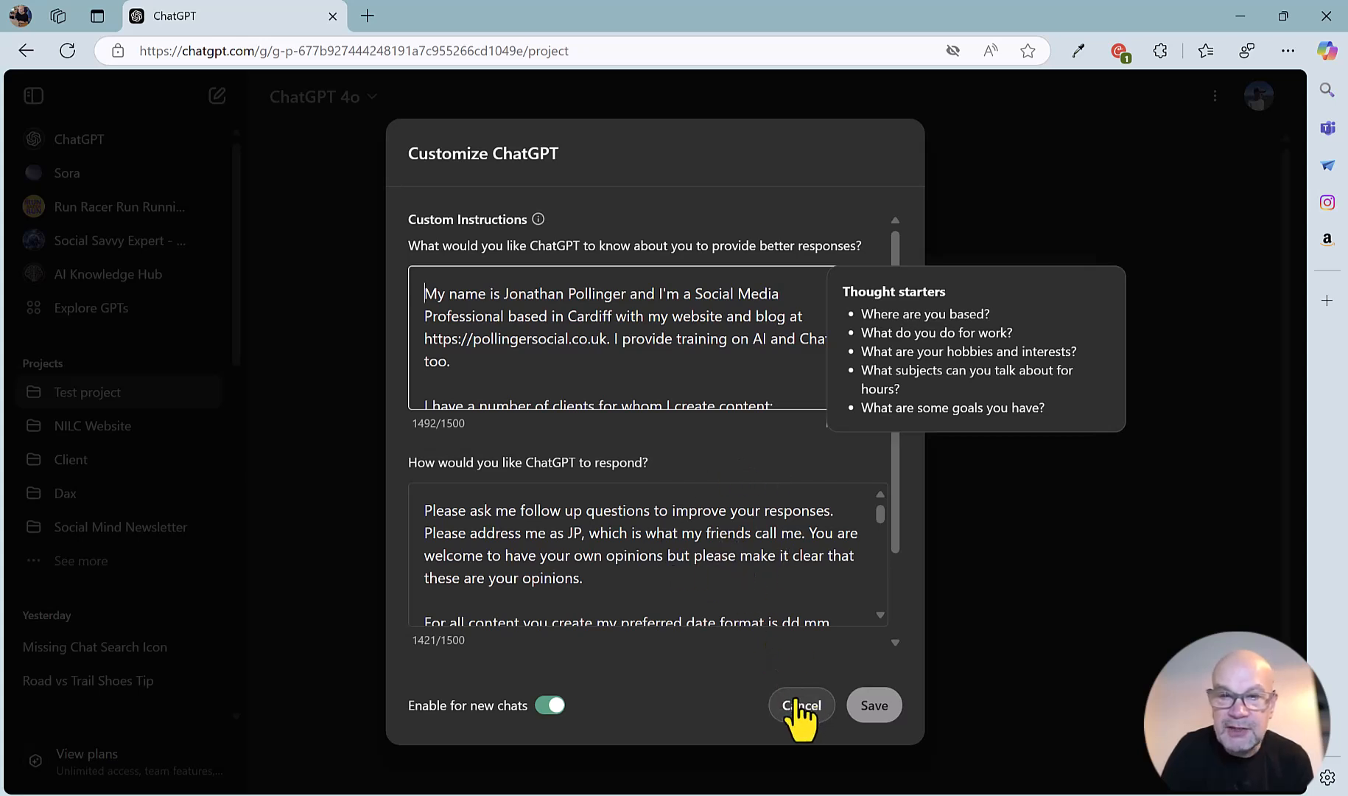
left_click(799, 705)
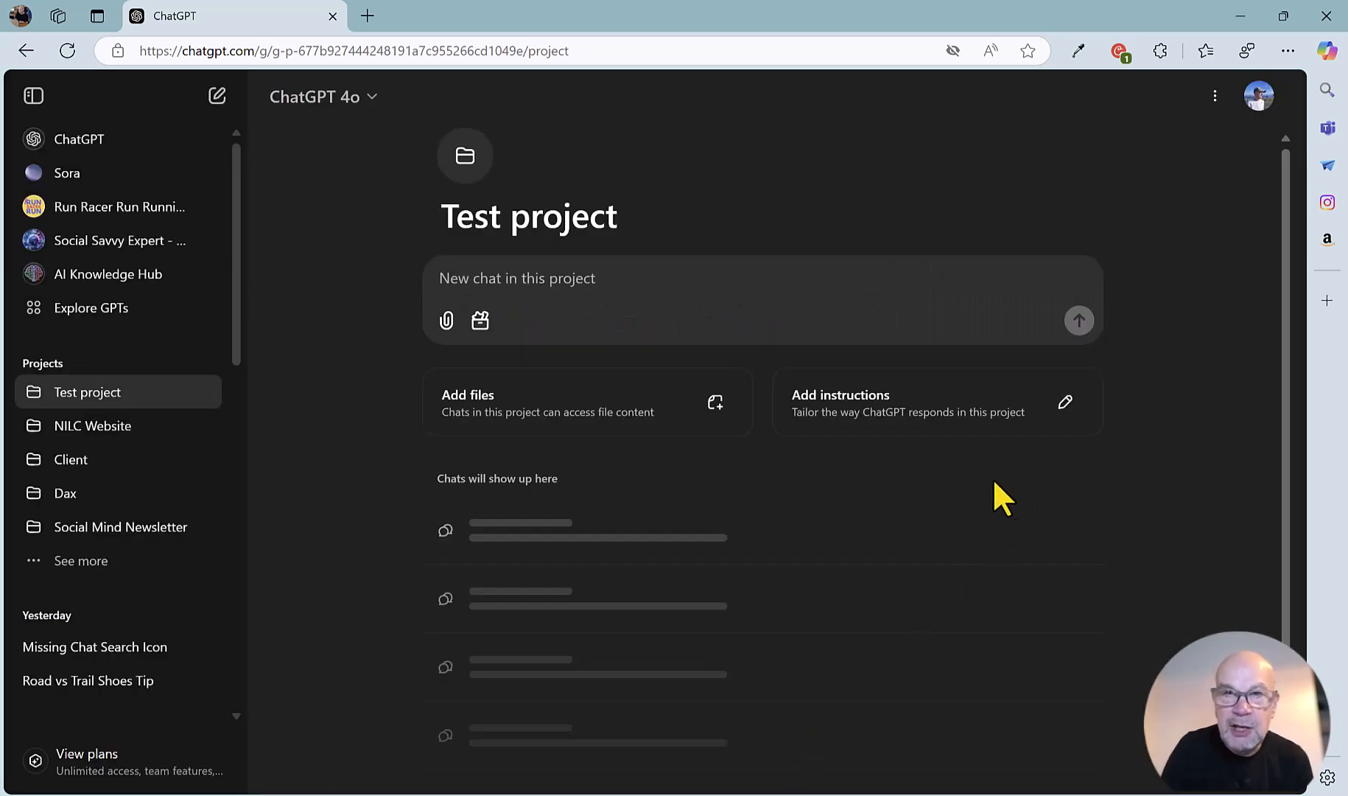
mouse_move(904, 430)
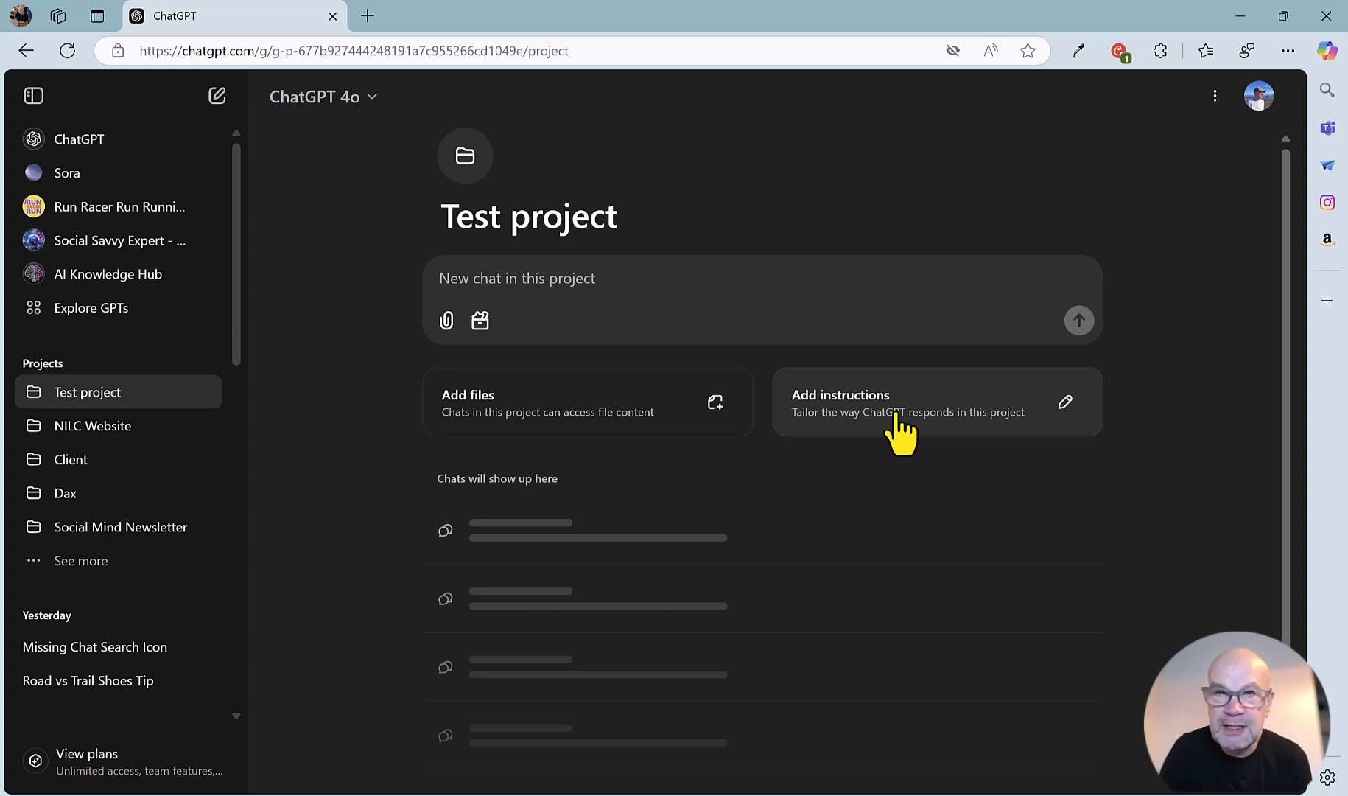
mouse_move(933, 431)
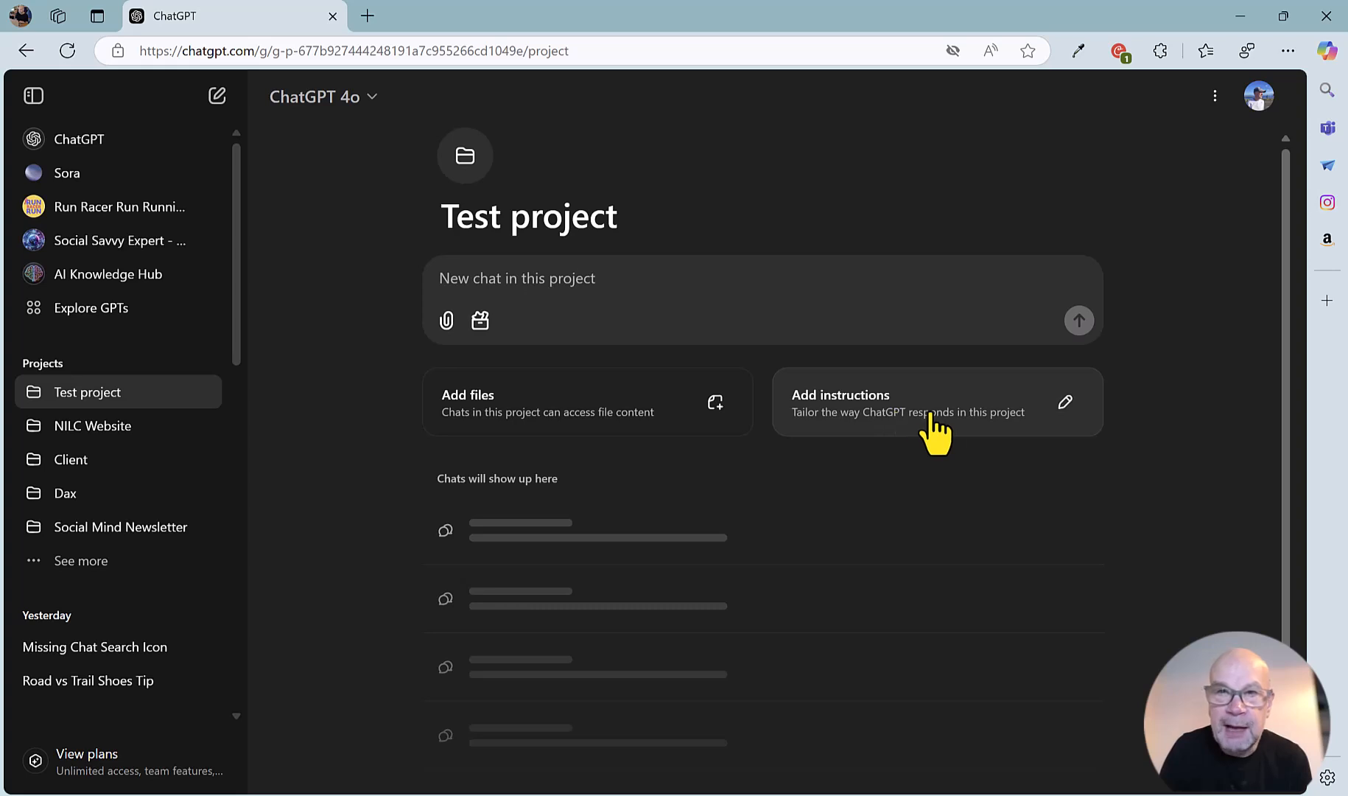
mouse_move(894, 425)
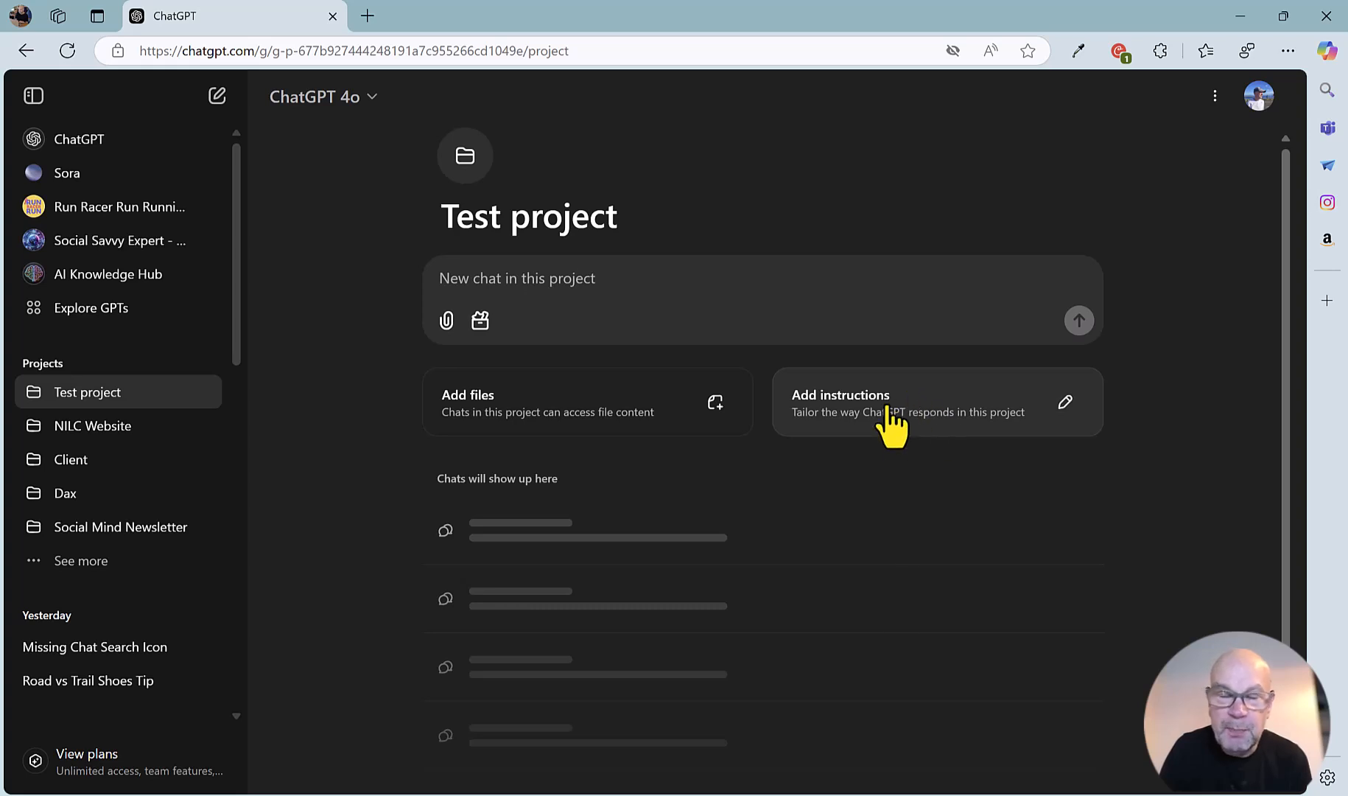
mouse_move(918, 430)
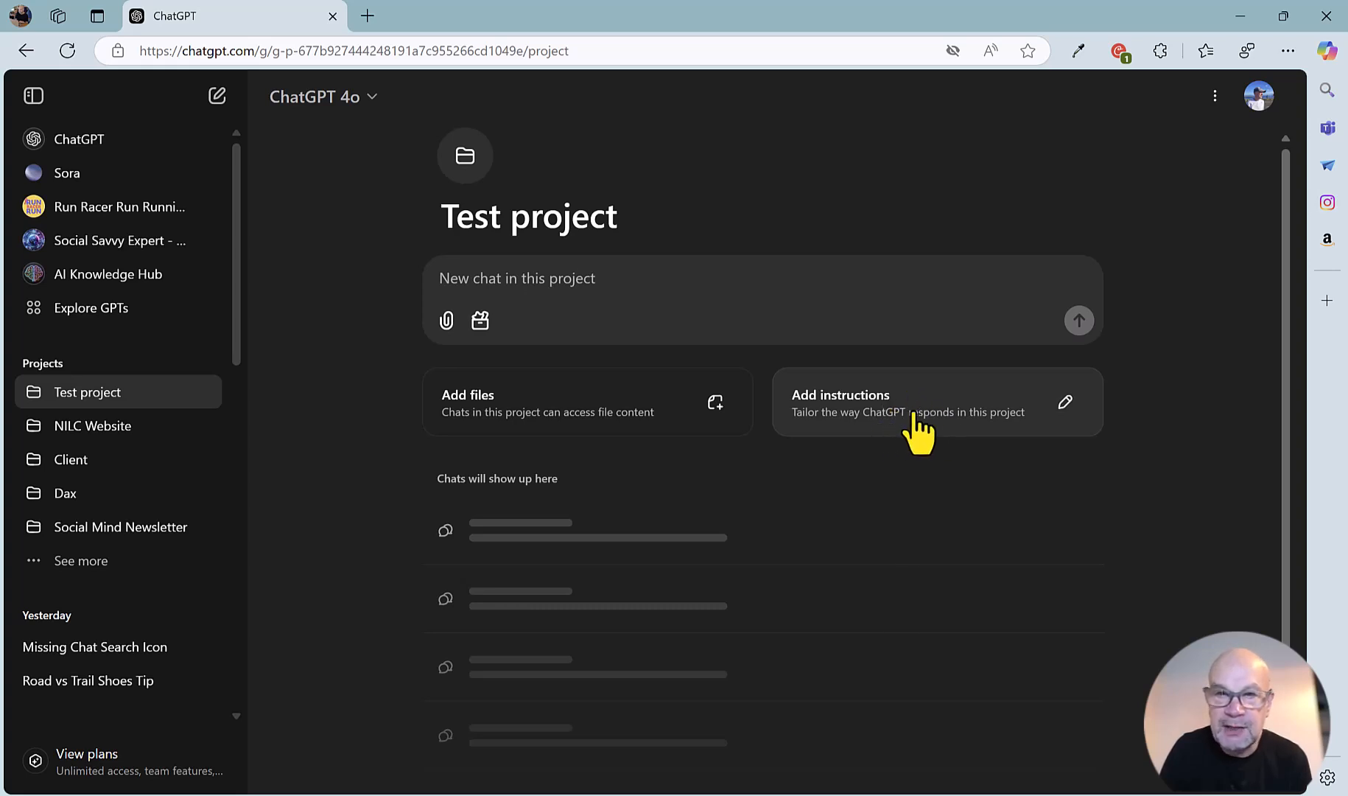
left_click(929, 401)
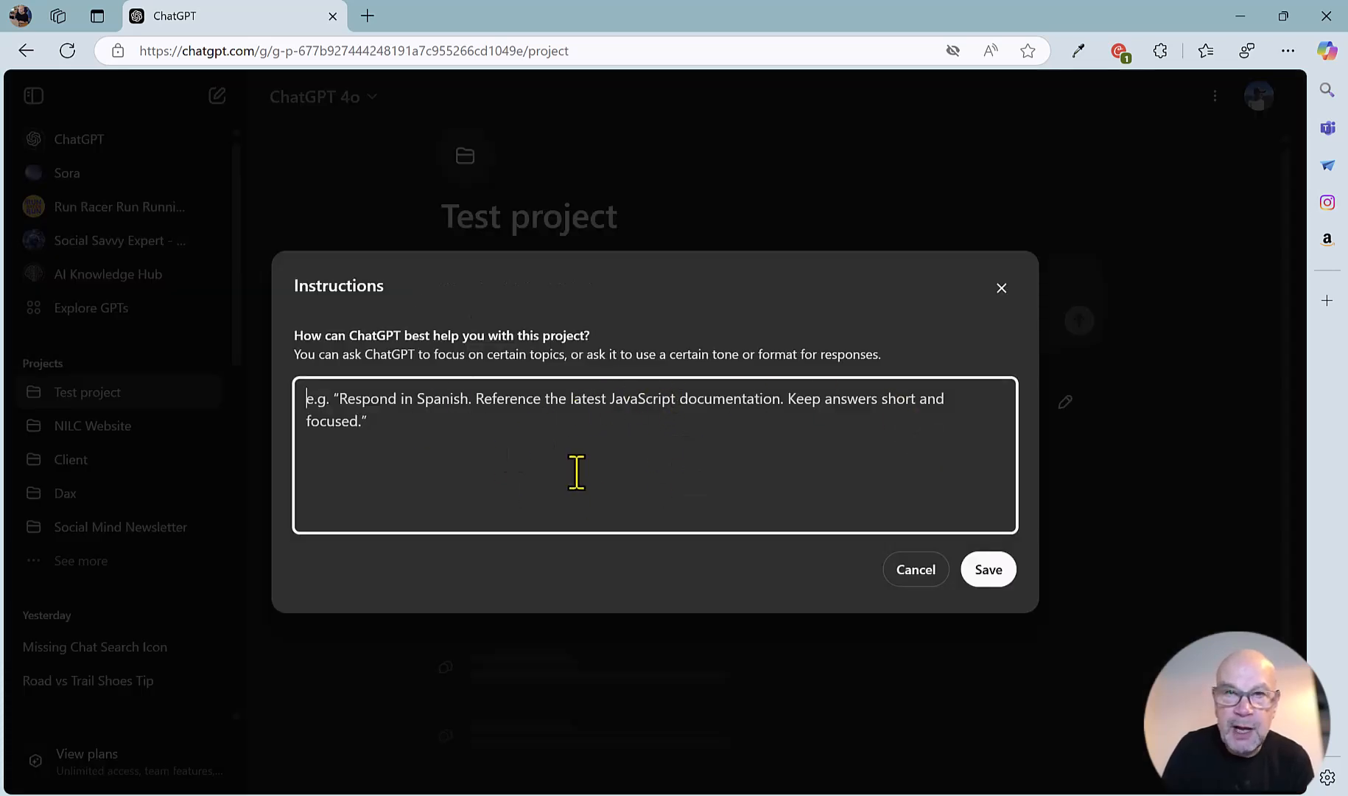
mouse_move(671, 460)
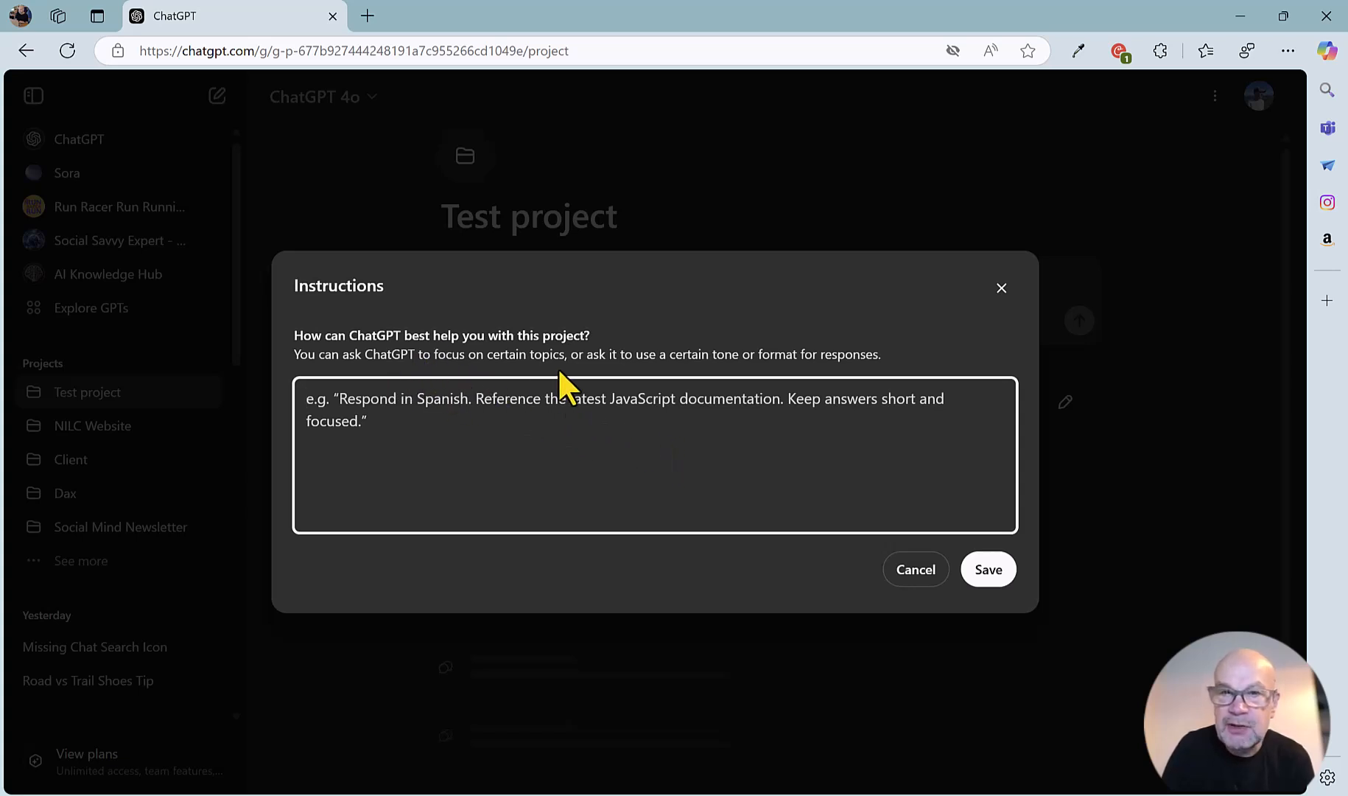
mouse_move(670, 381)
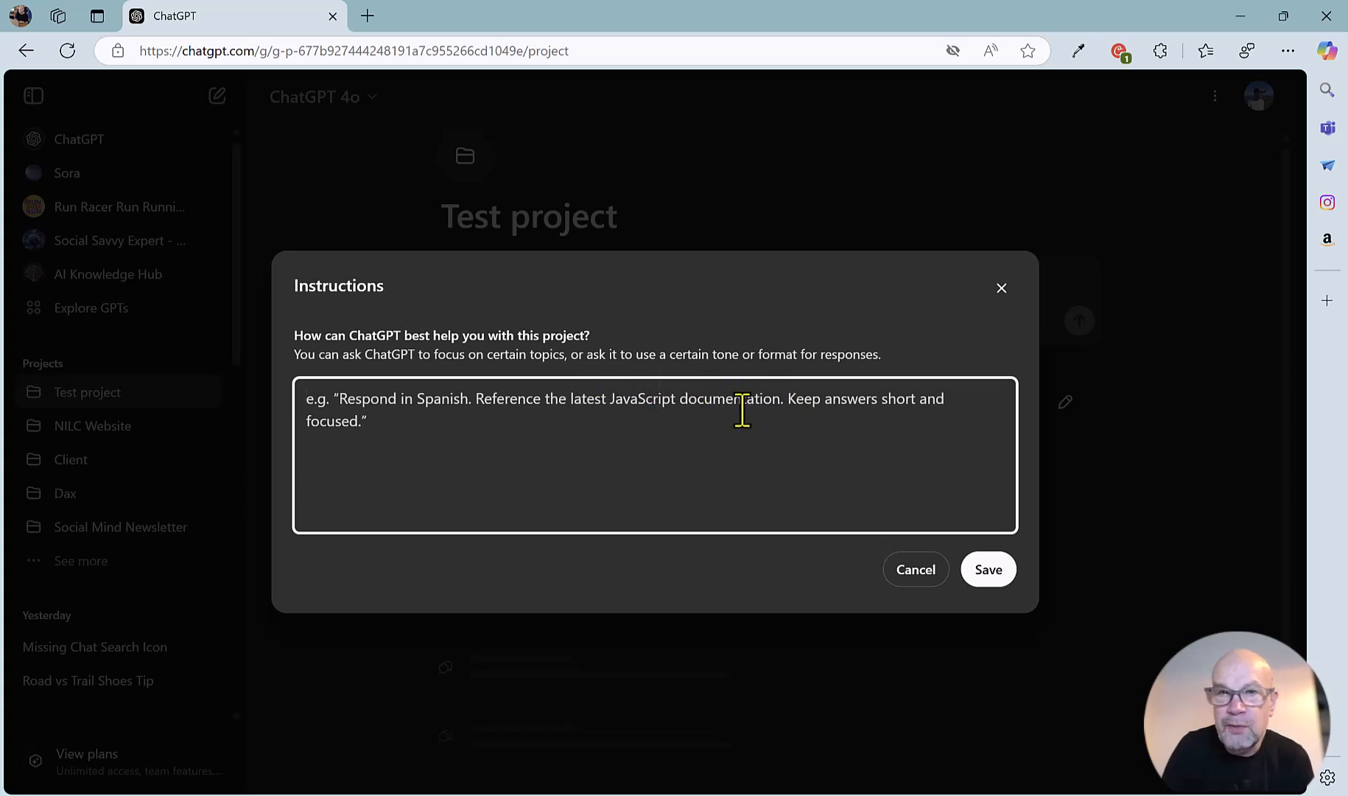
mouse_move(867, 447)
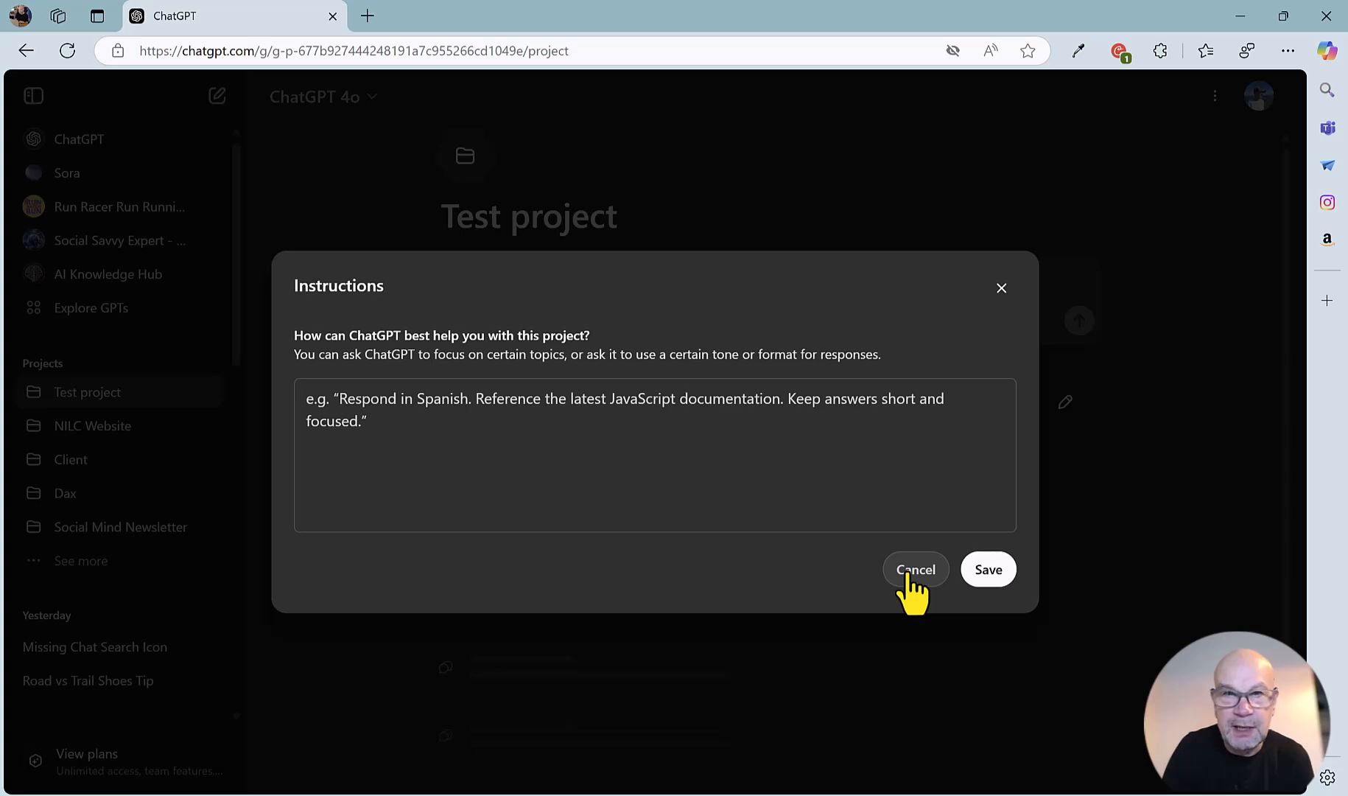
left_click(915, 570)
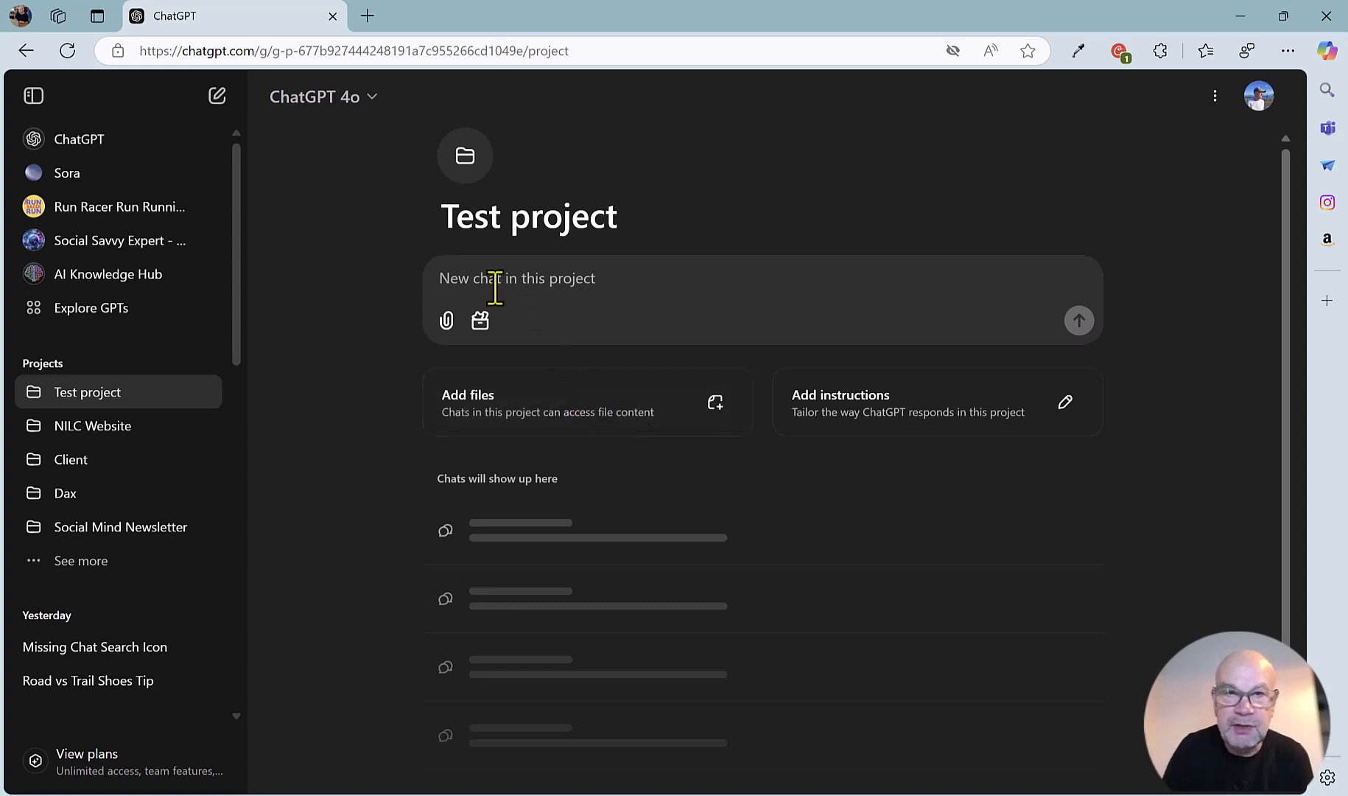
mouse_move(446, 320)
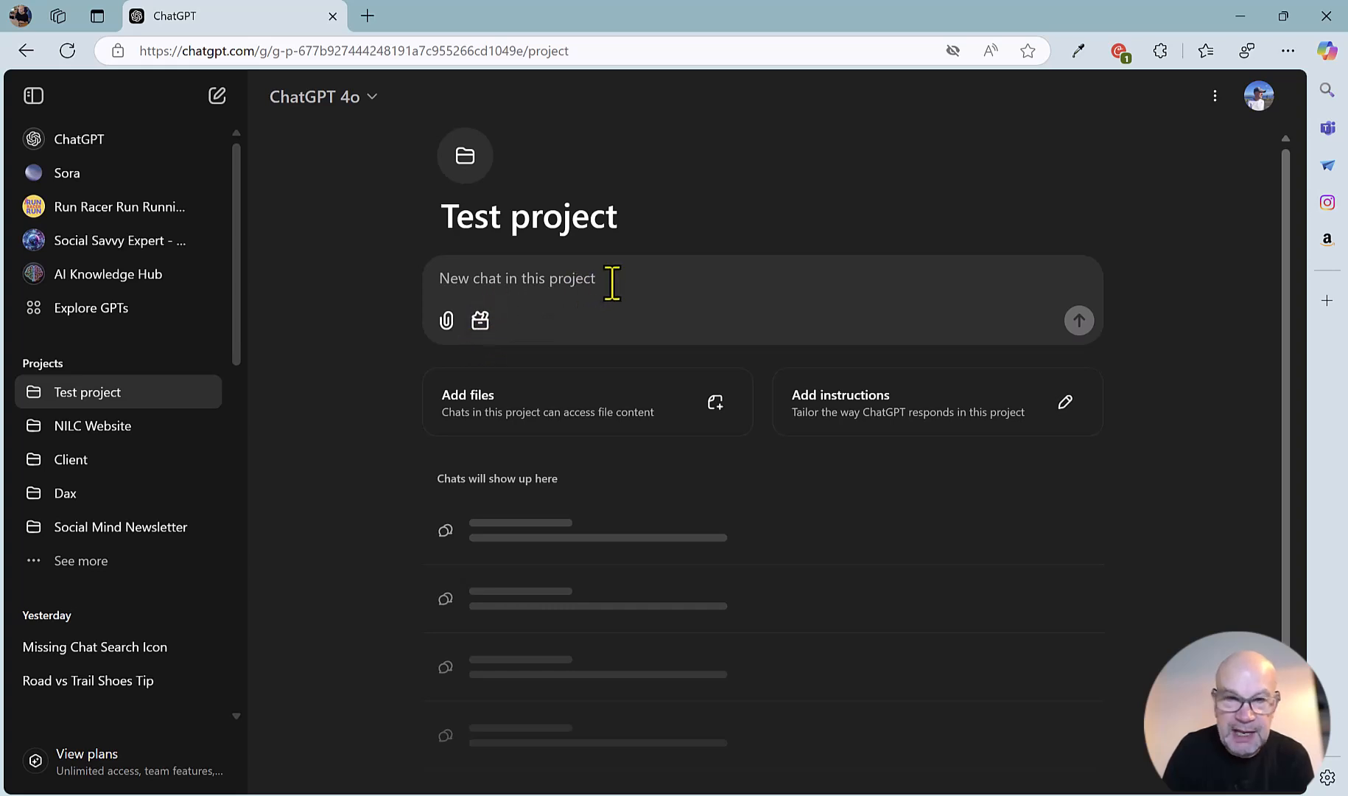
mouse_move(645, 562)
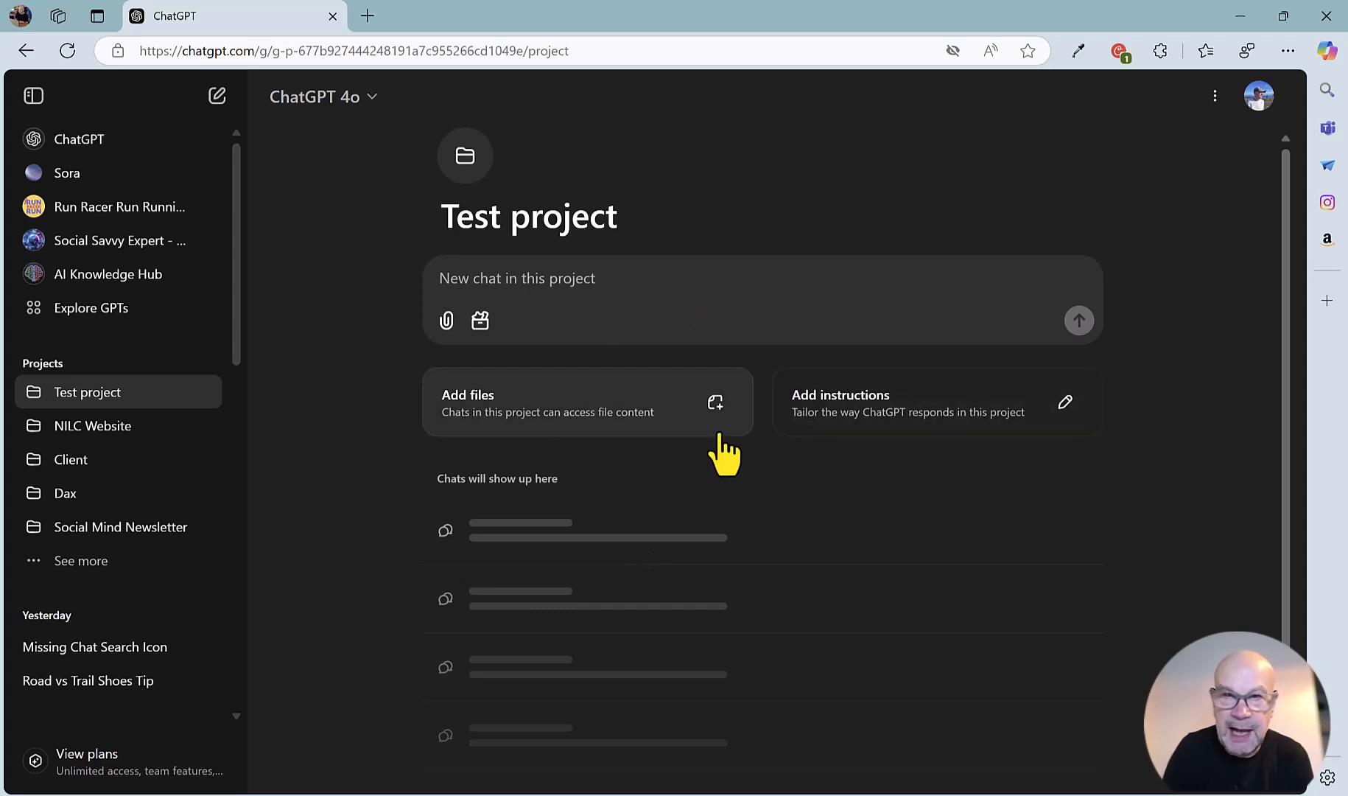
mouse_move(725, 461)
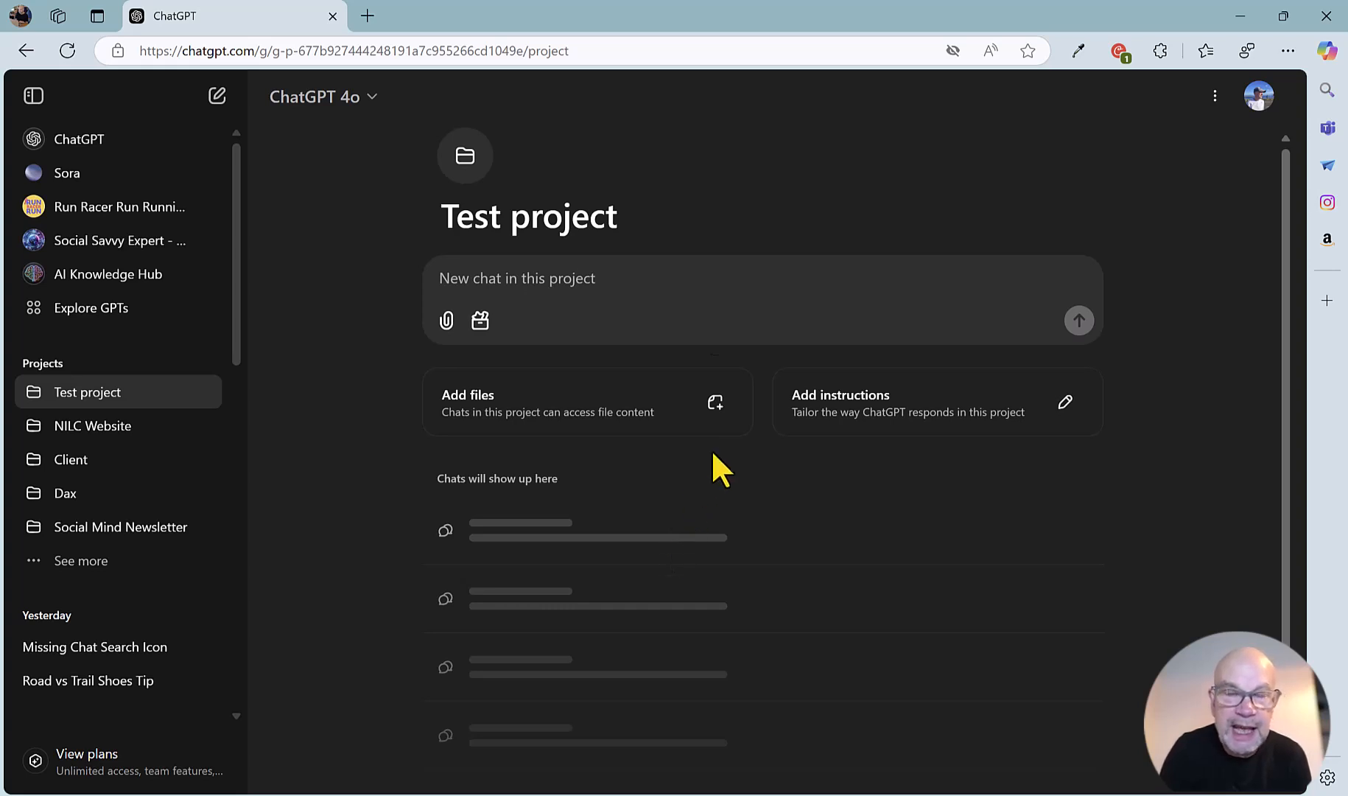
mouse_move(729, 518)
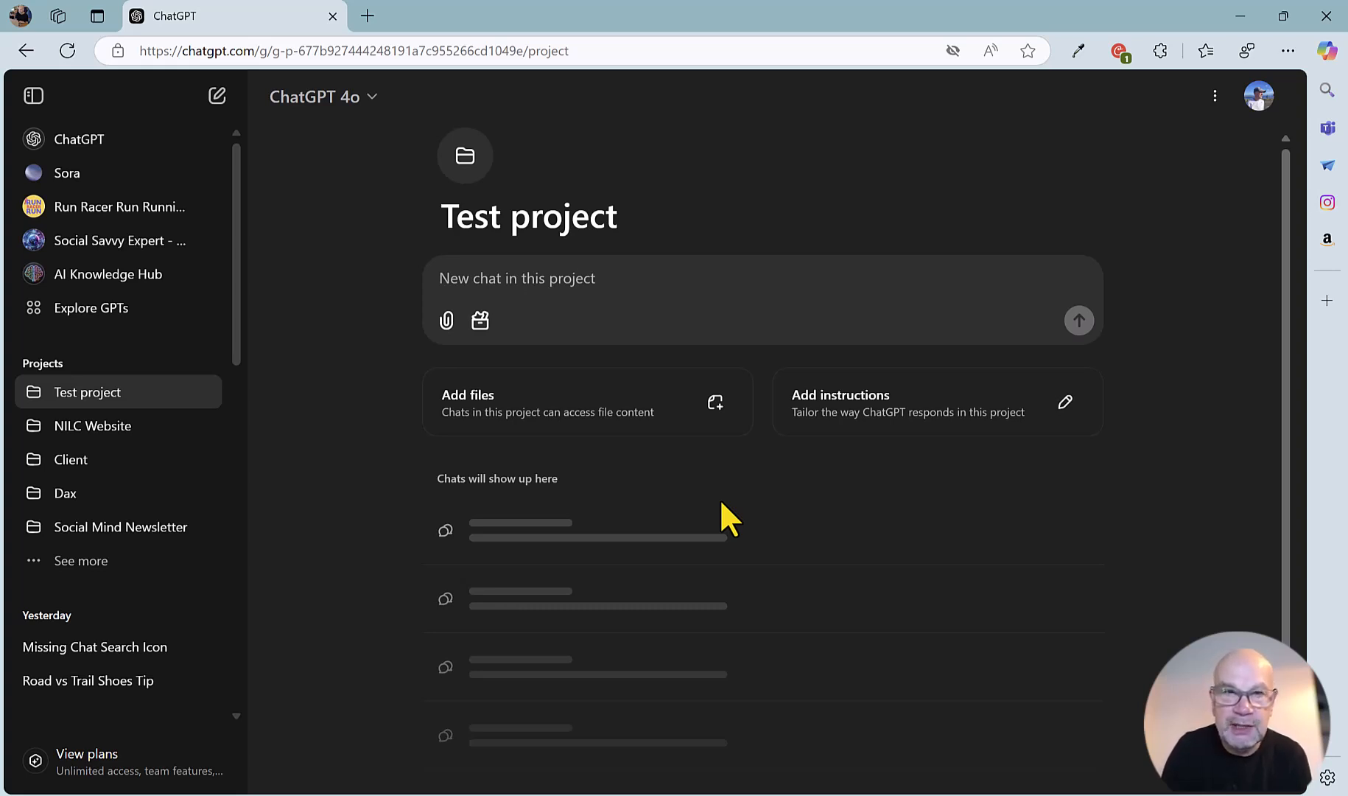
mouse_move(370, 602)
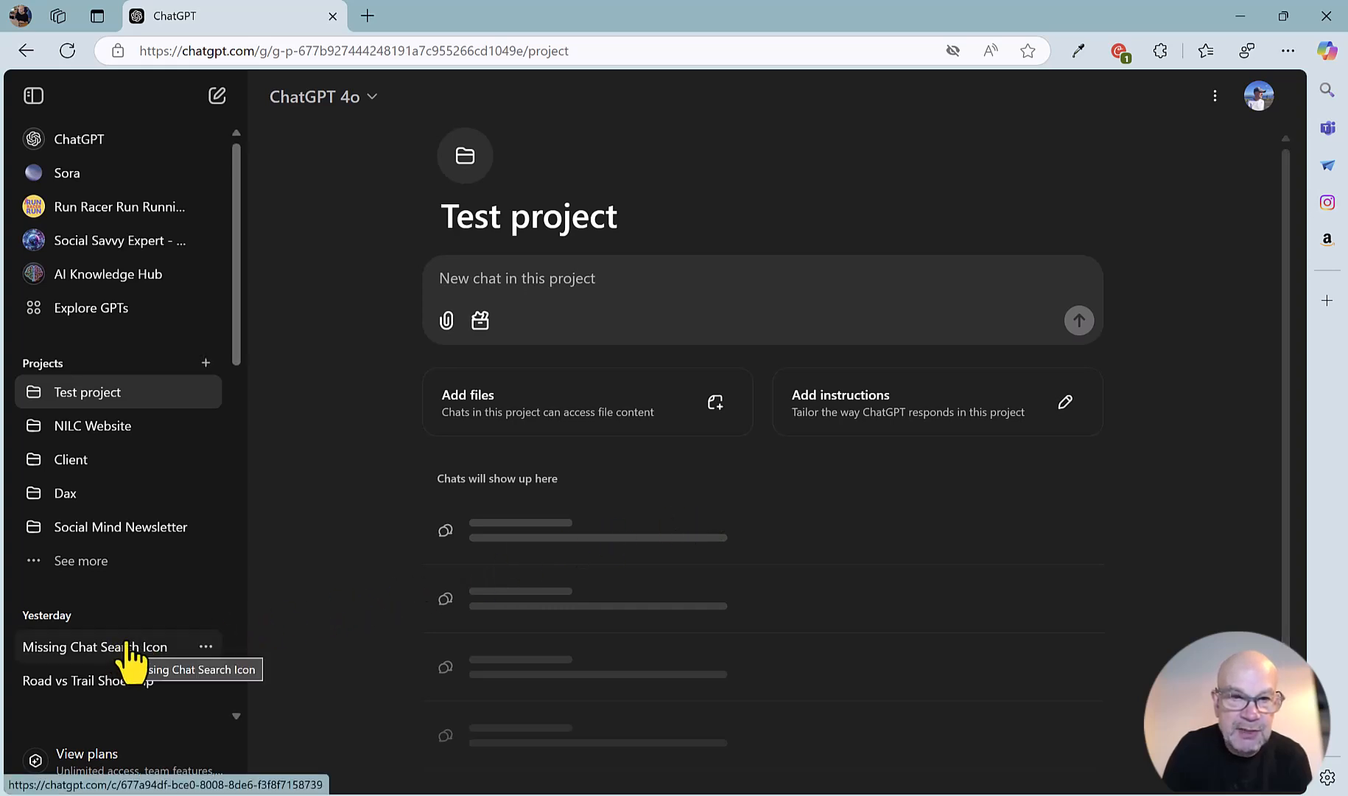
Step: Add the 'Missing Chat Search Icon' chat to Test project
left_click(205, 646)
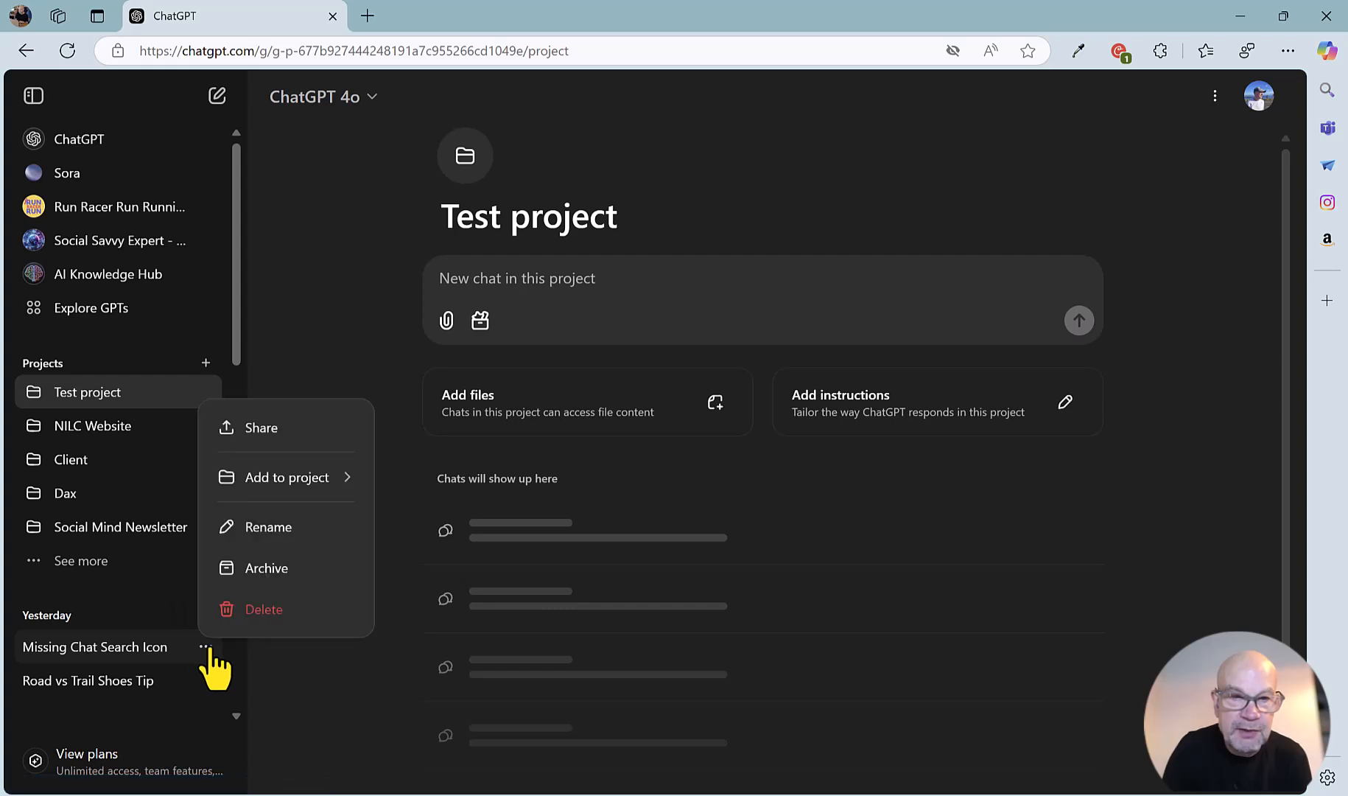
mouse_move(249, 606)
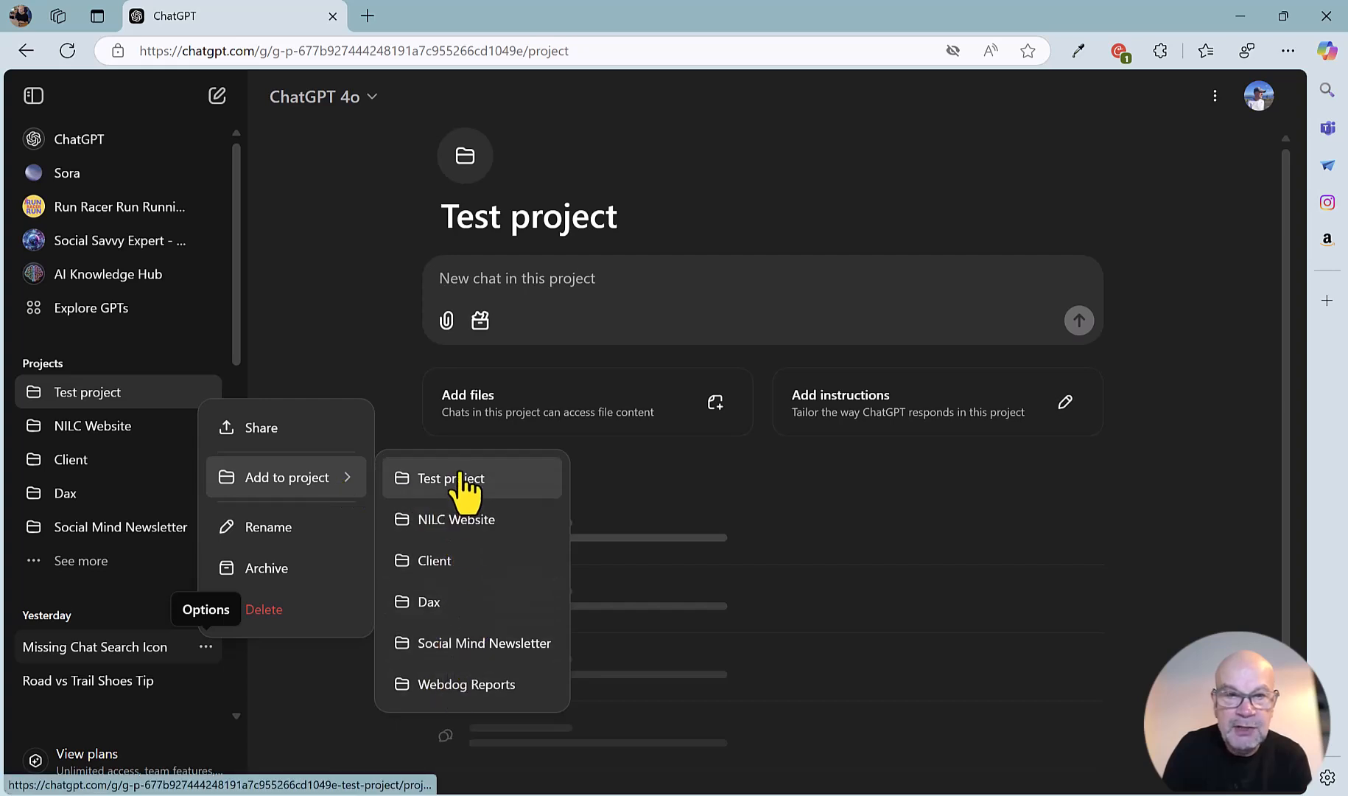
left_click(446, 478)
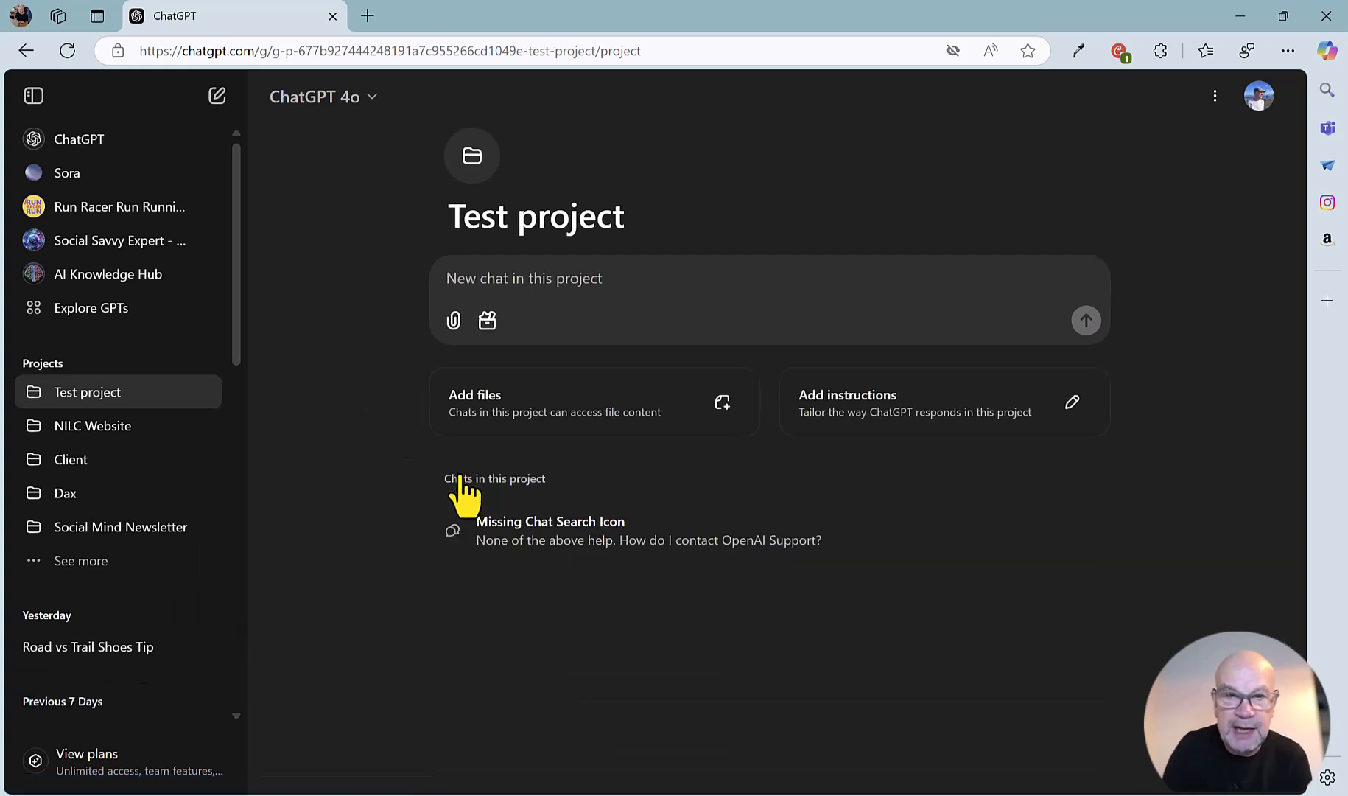